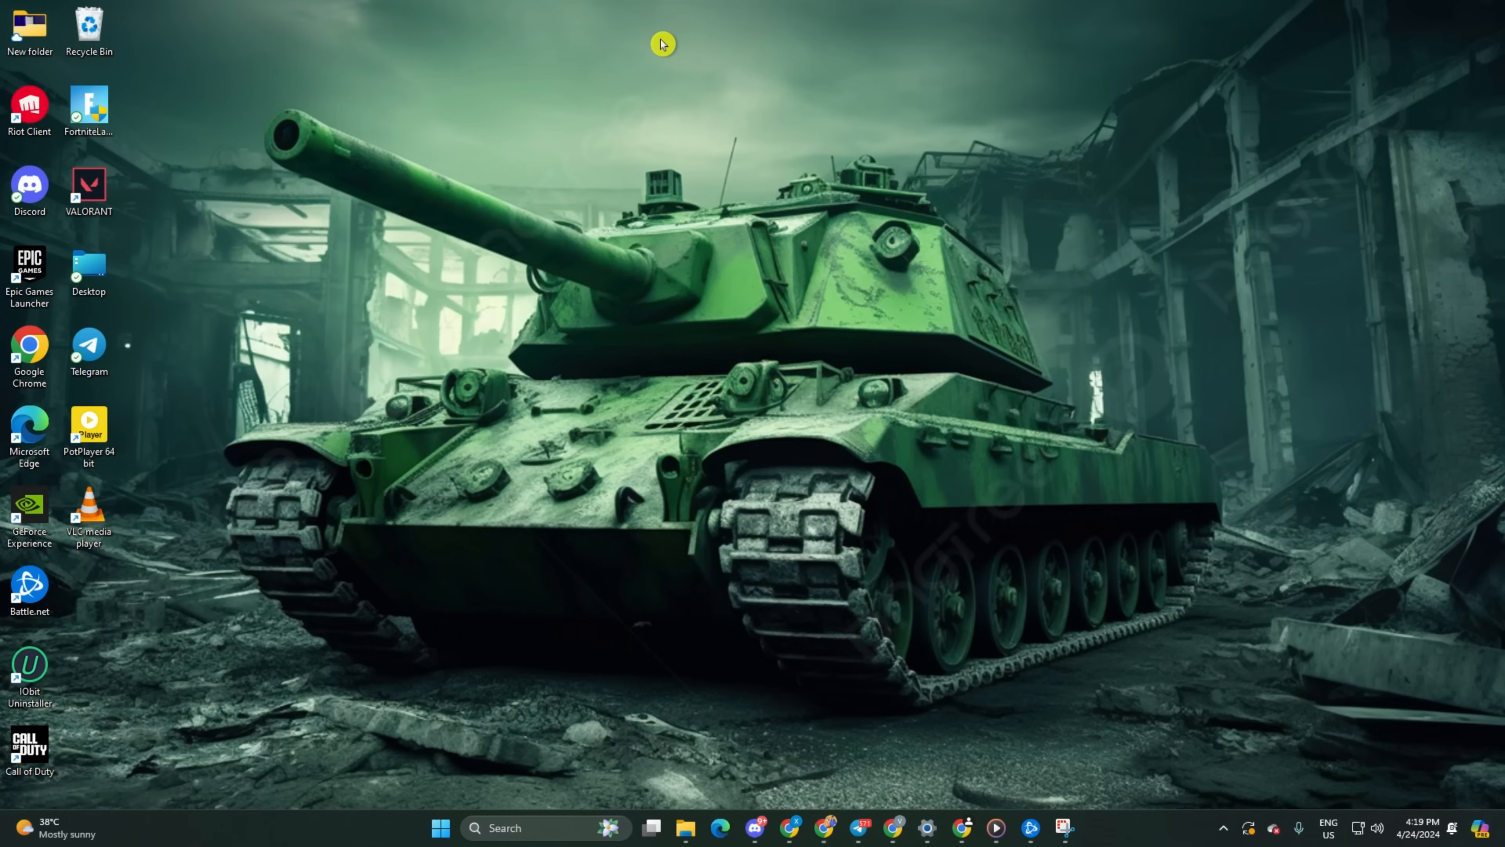
mouse_move(685, 555)
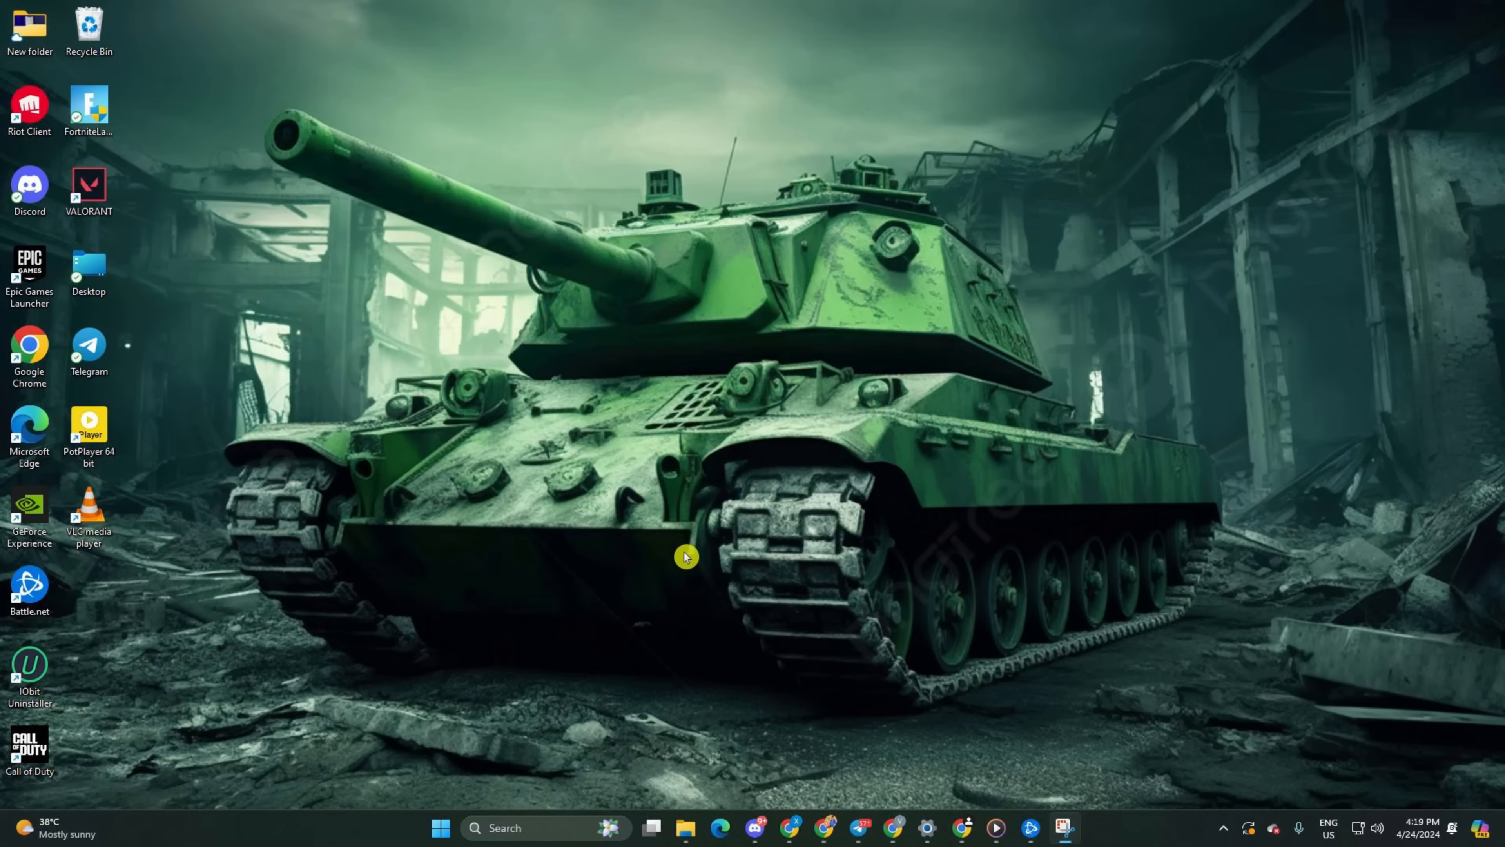
Search for cmd and show the Run as administrator option for Command Prompt
click(533, 828)
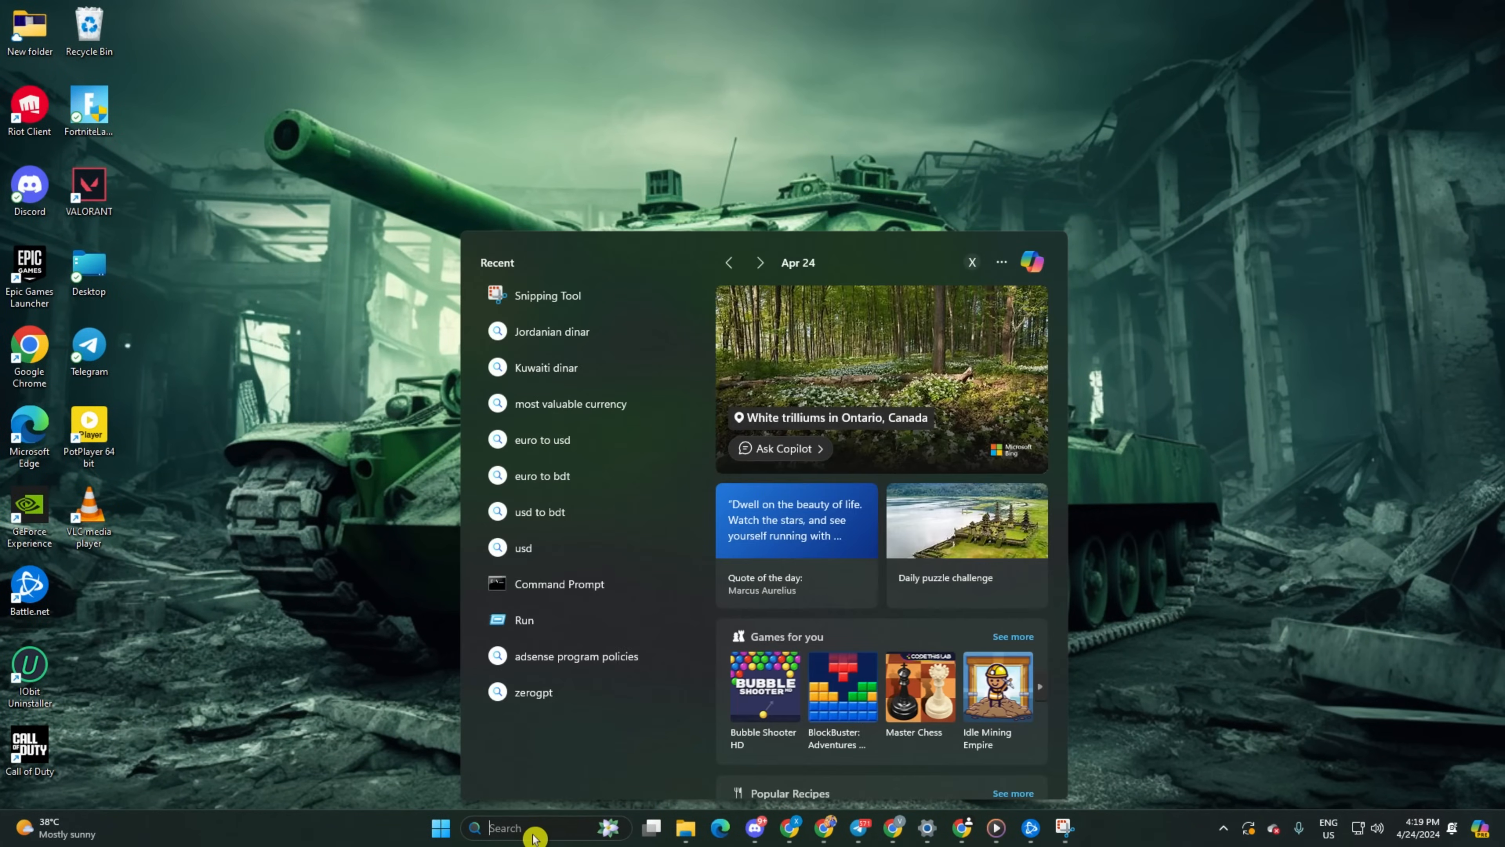
text(cmd)
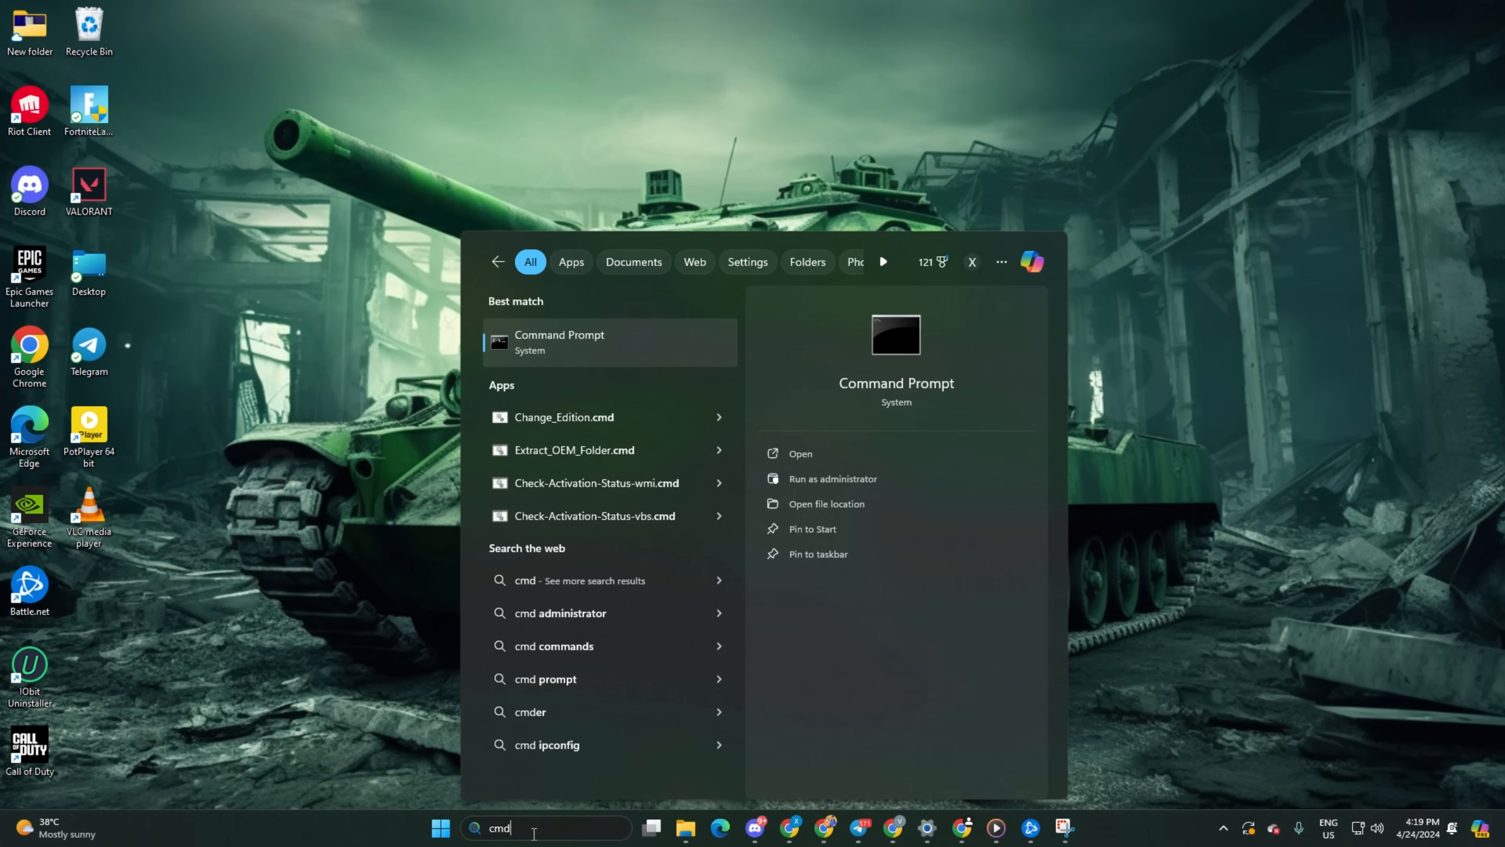
right_click(595, 343)
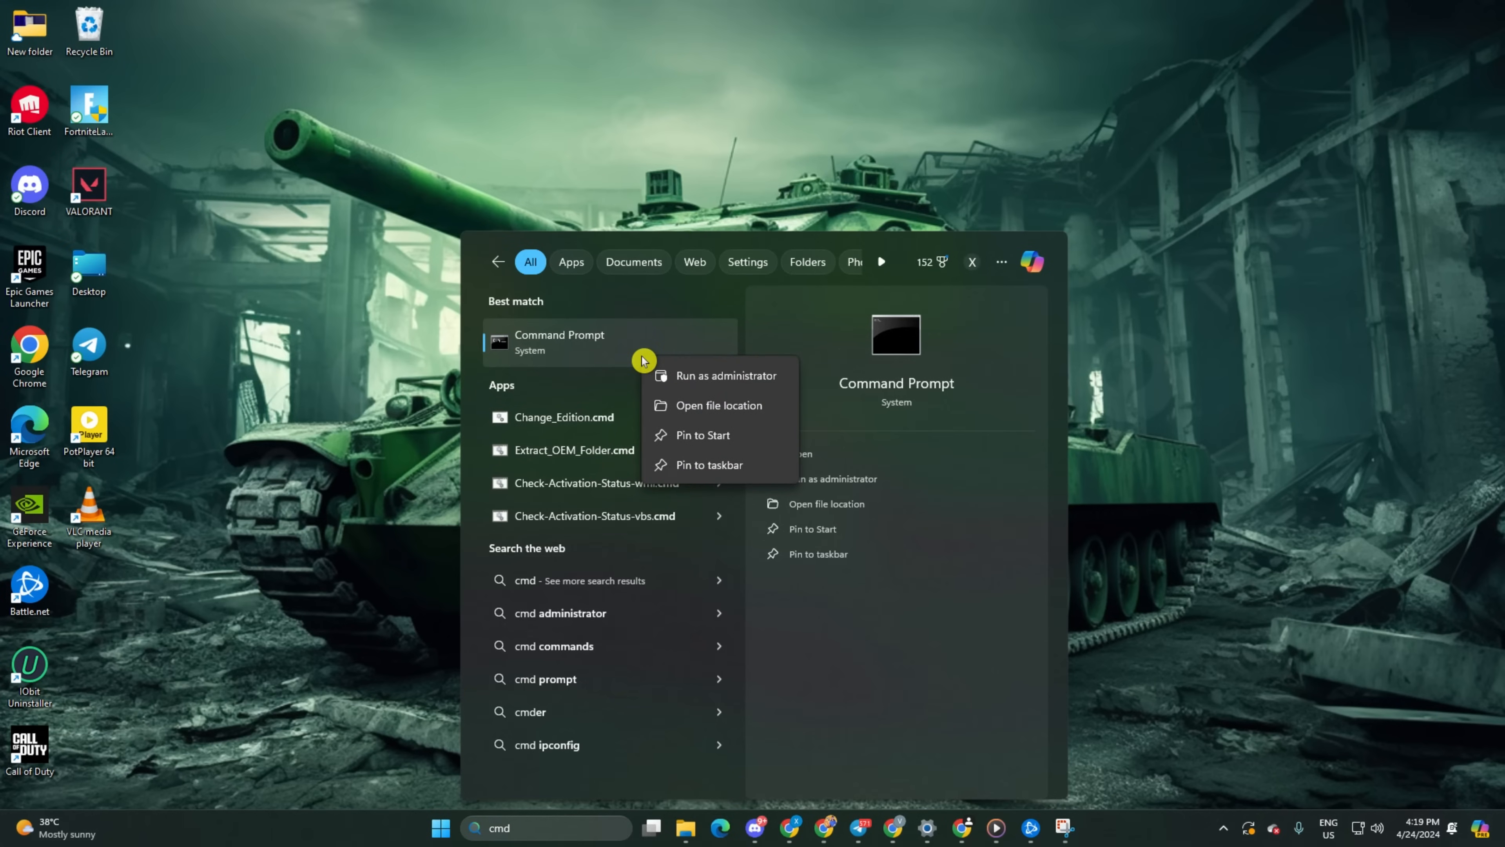
mouse_move(727, 375)
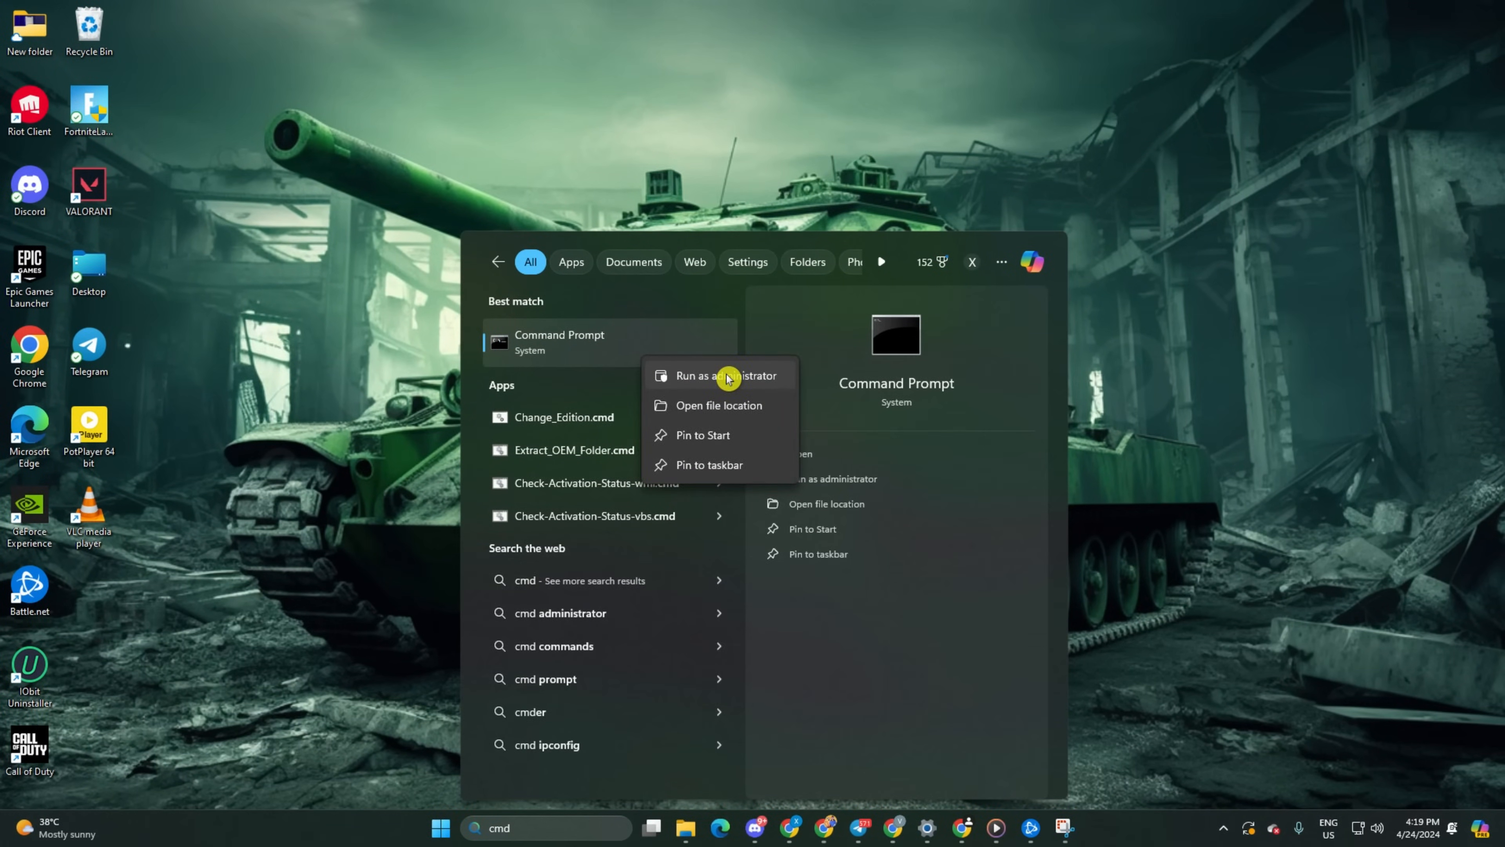
In an elevated Command Prompt run ipconfig /flushdns, /release and /renew
click(726, 376)
text(netsh winsock reset)
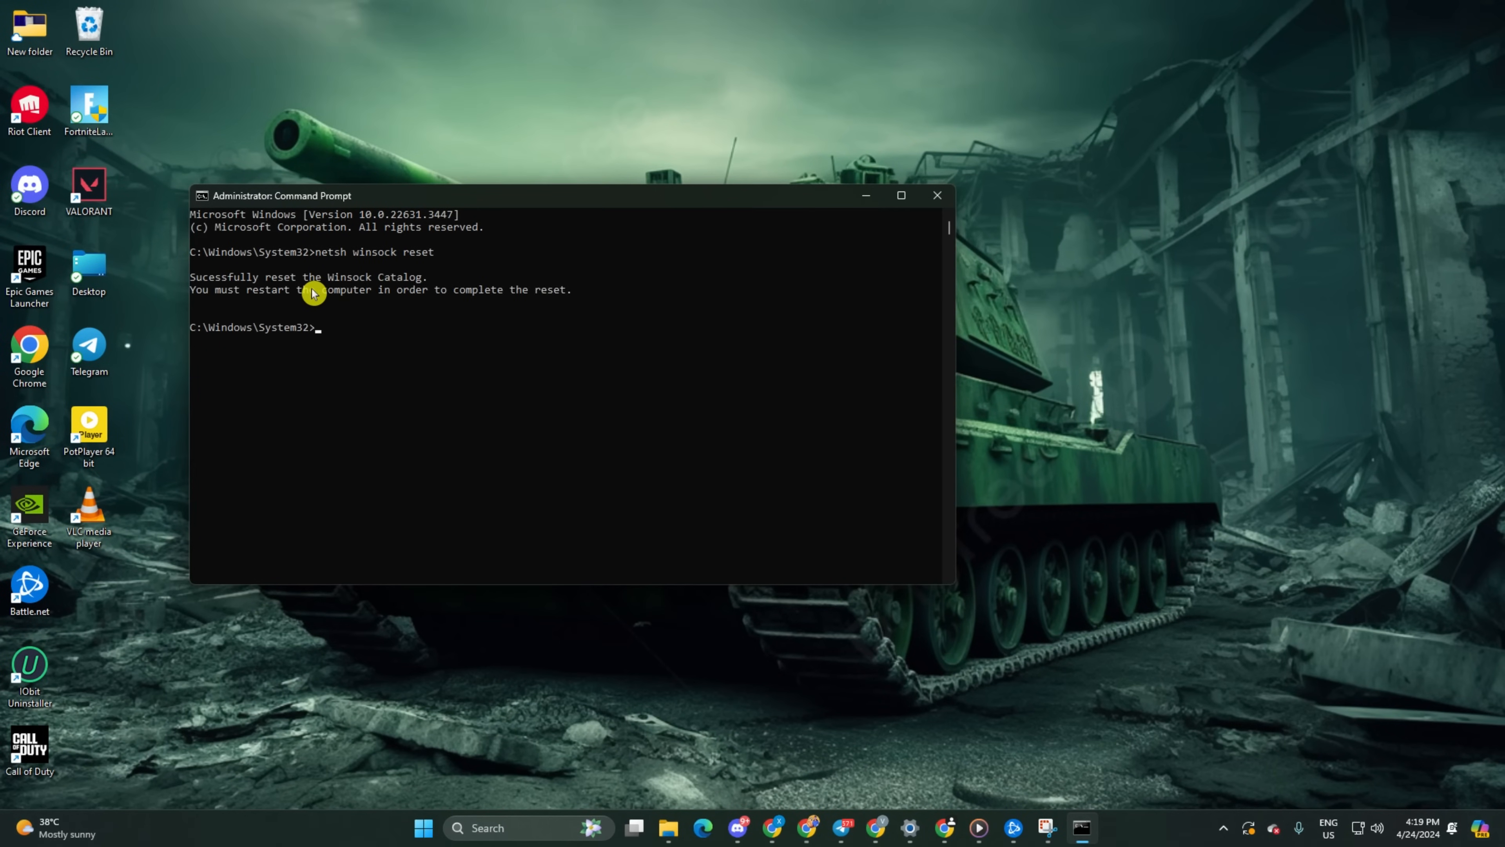
text(ipconfig /flushdns)
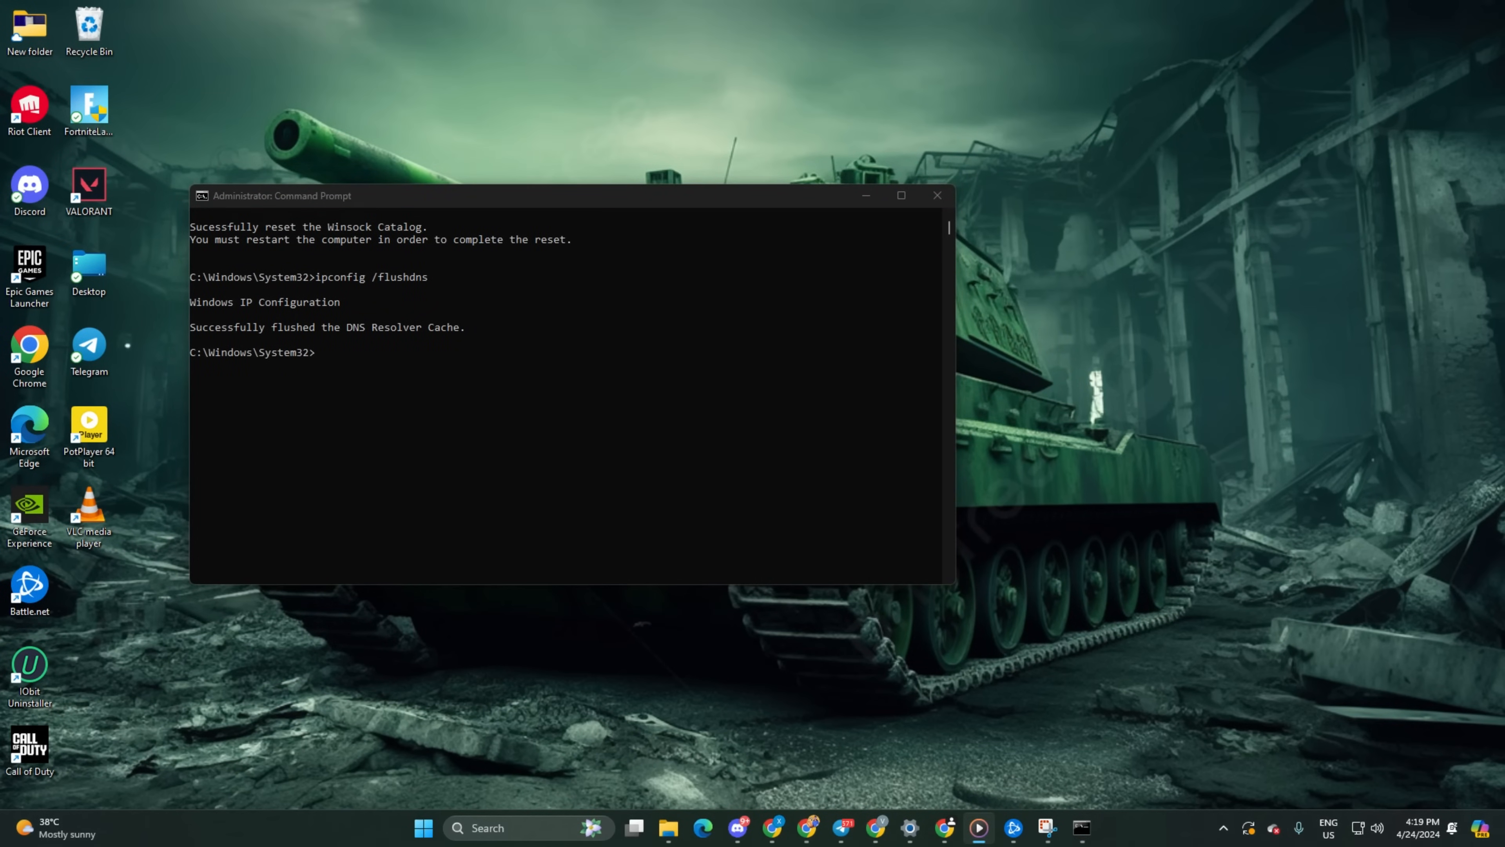
text(ipconfig /release)
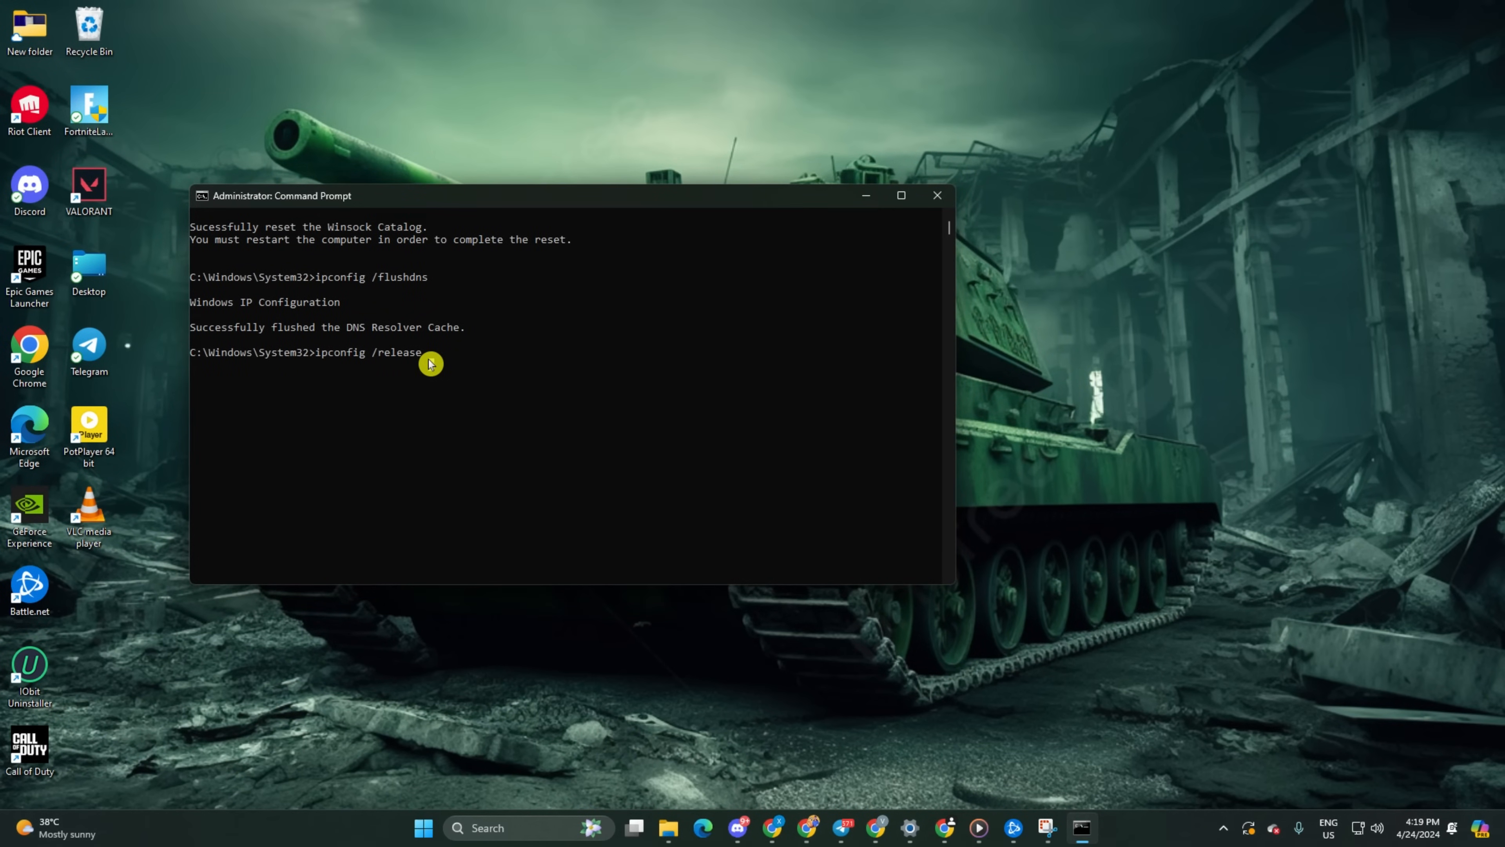
key(Enter)
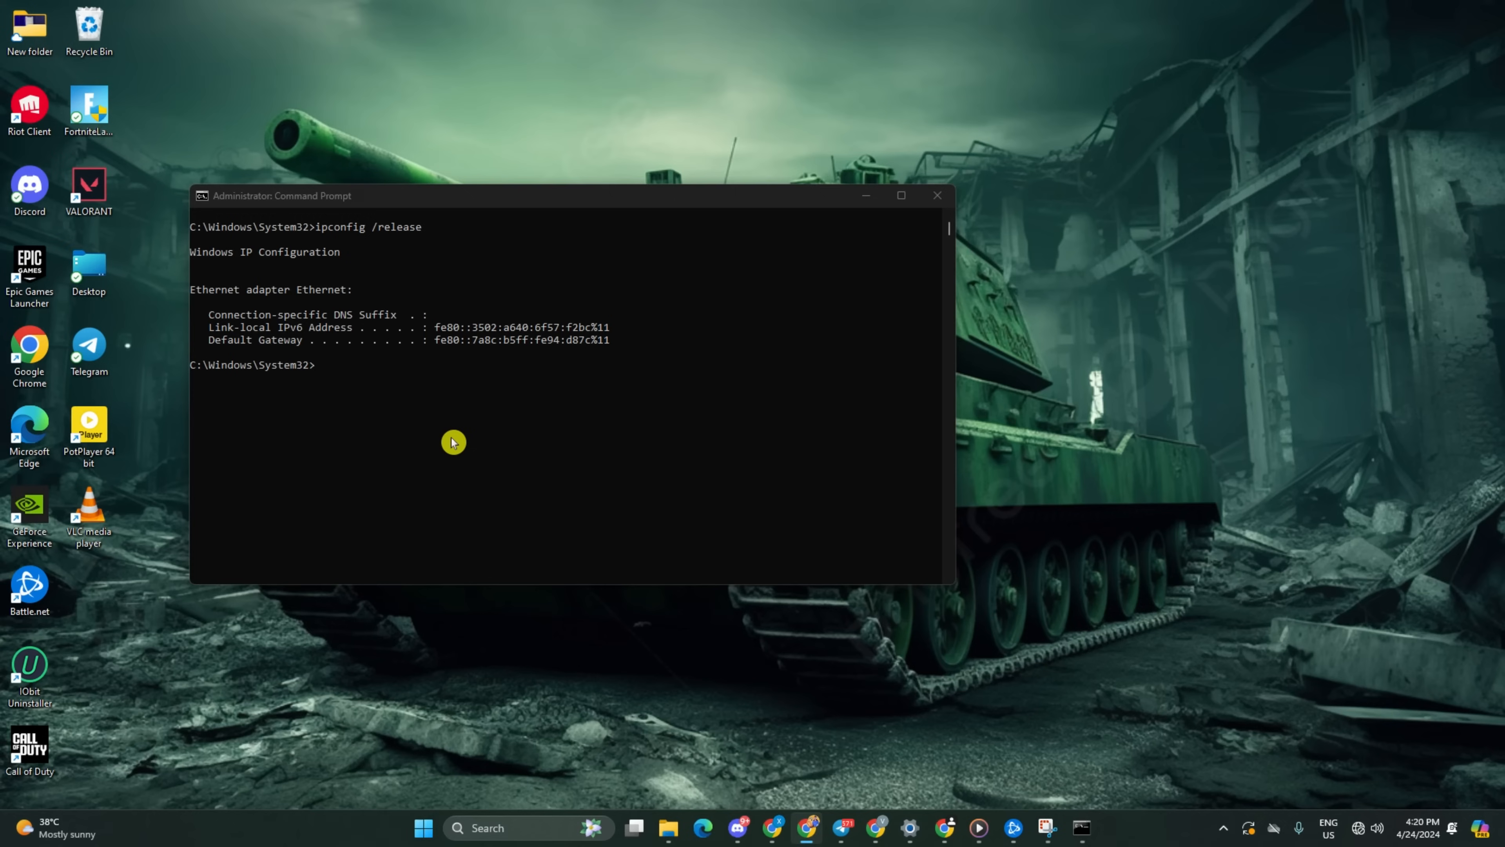
text(ipconfig /renew)
text(netsh int ip reset])
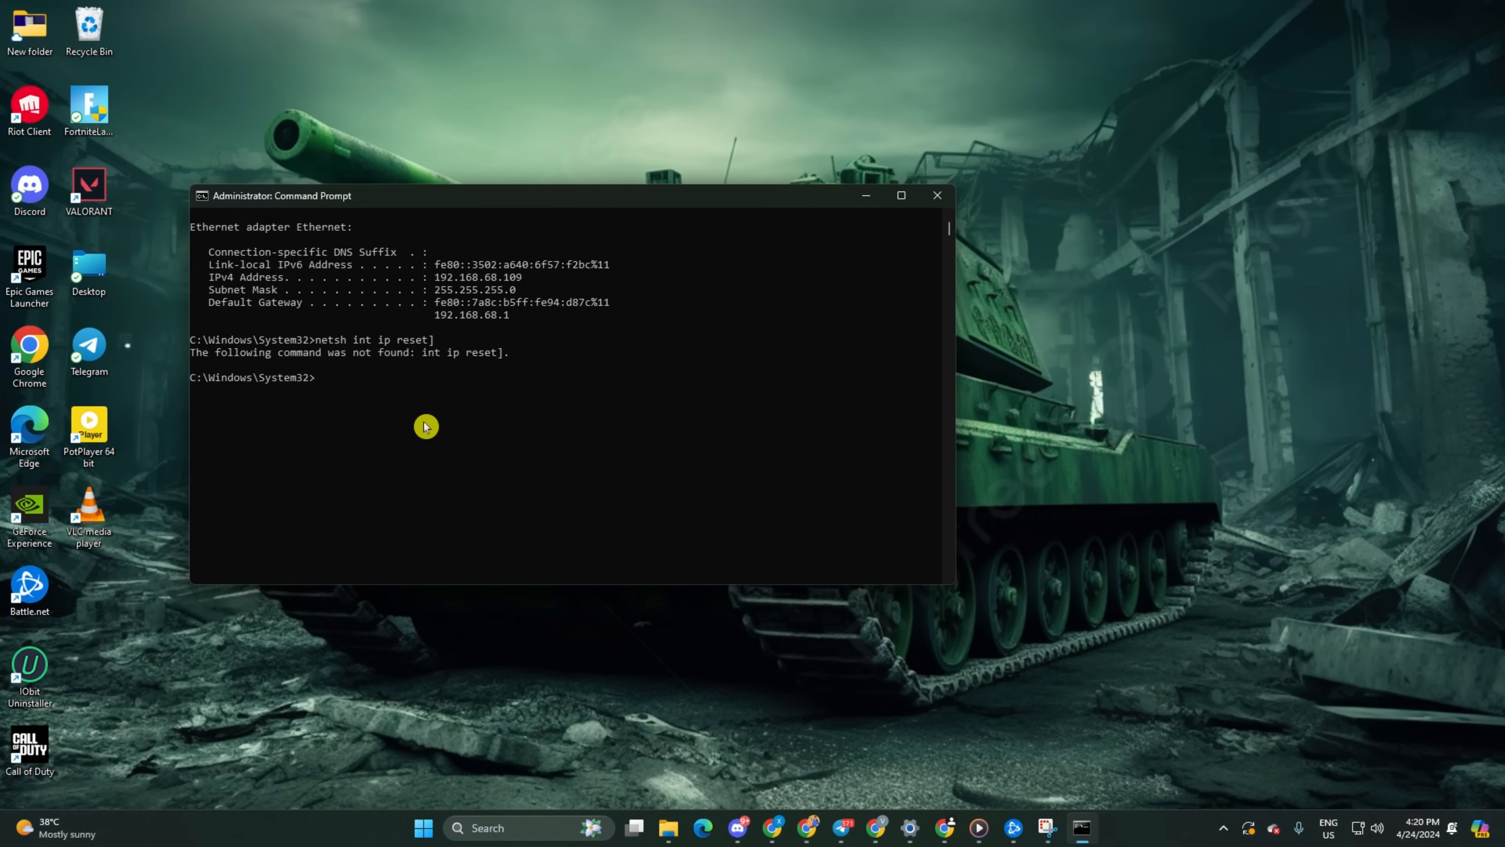
mouse_move(529, 321)
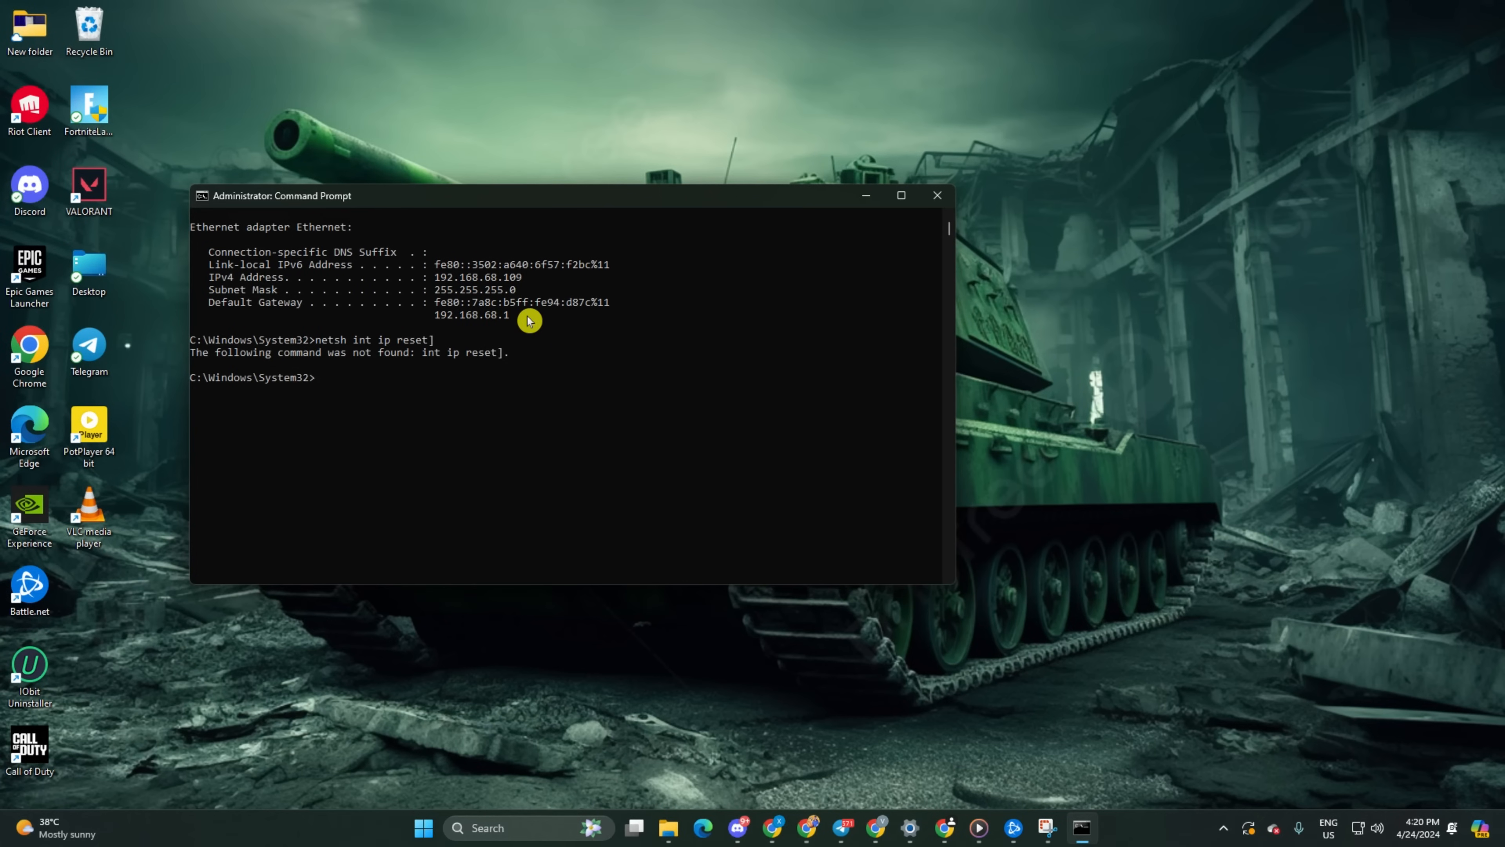
mouse_move(875, 326)
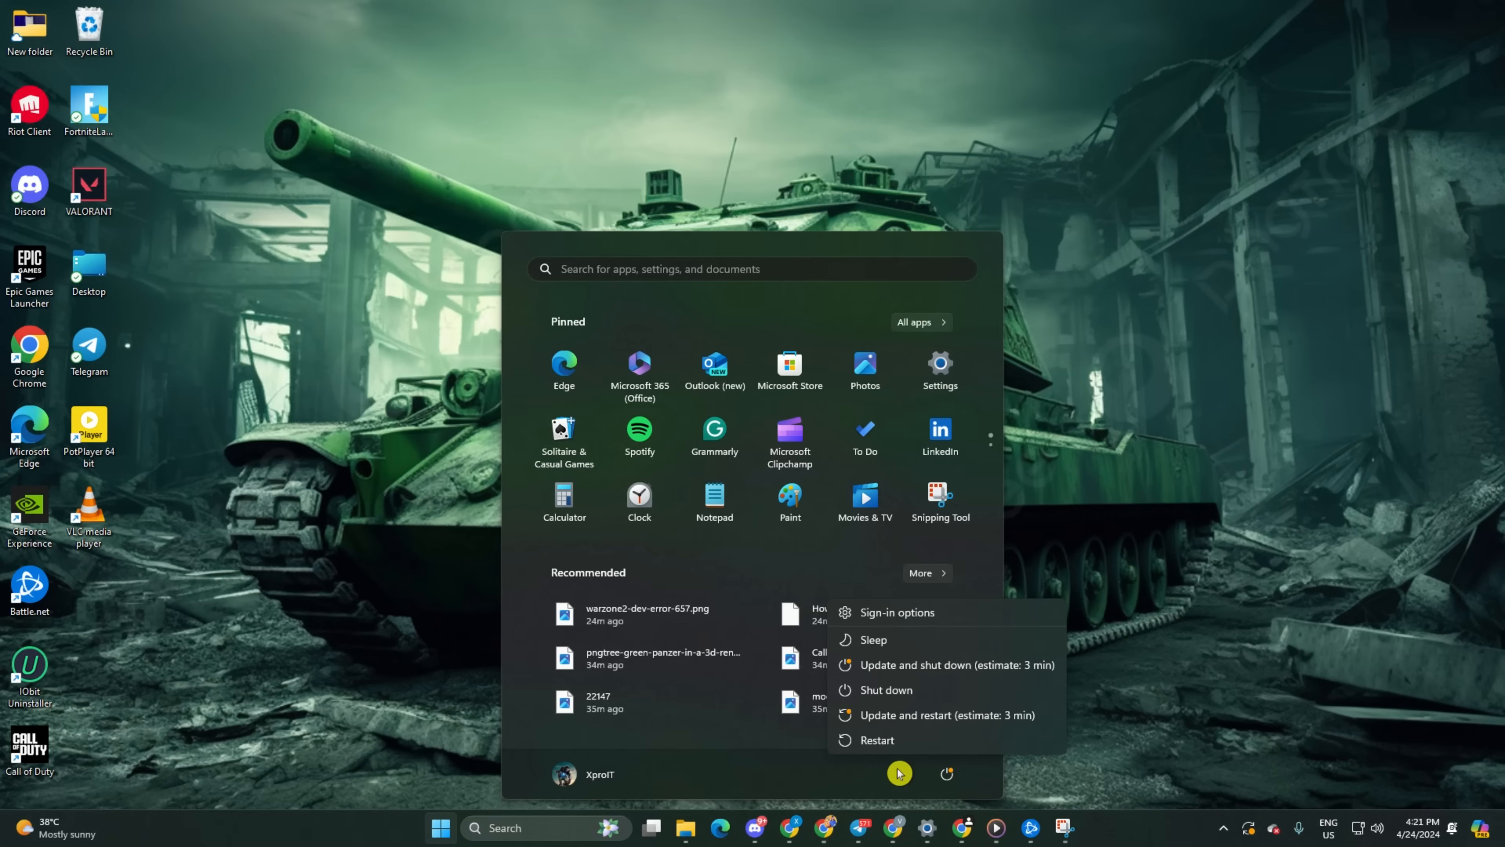
mouse_move(291, 629)
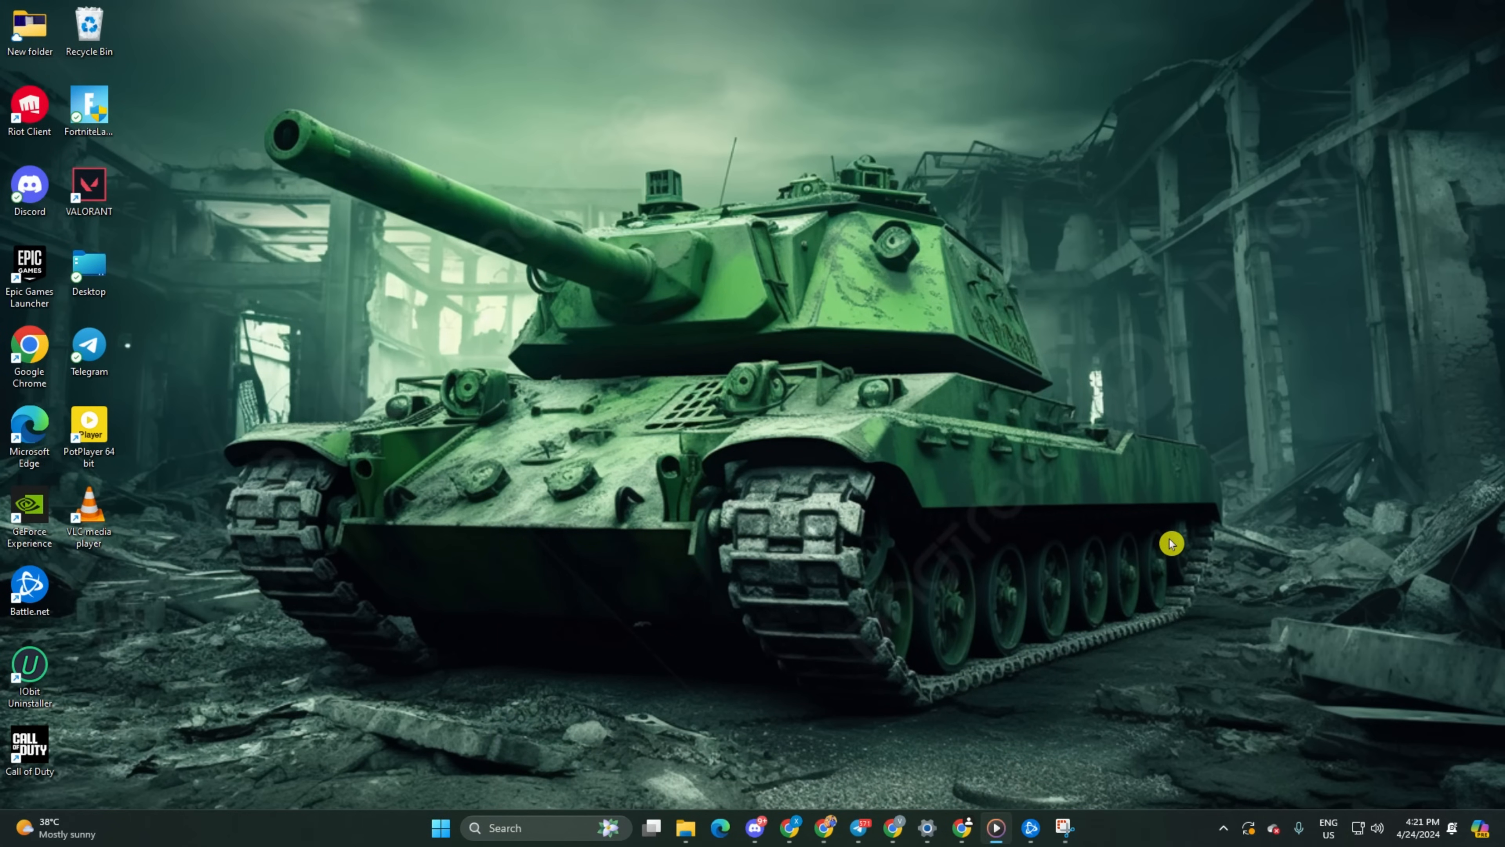
mouse_move(402, 256)
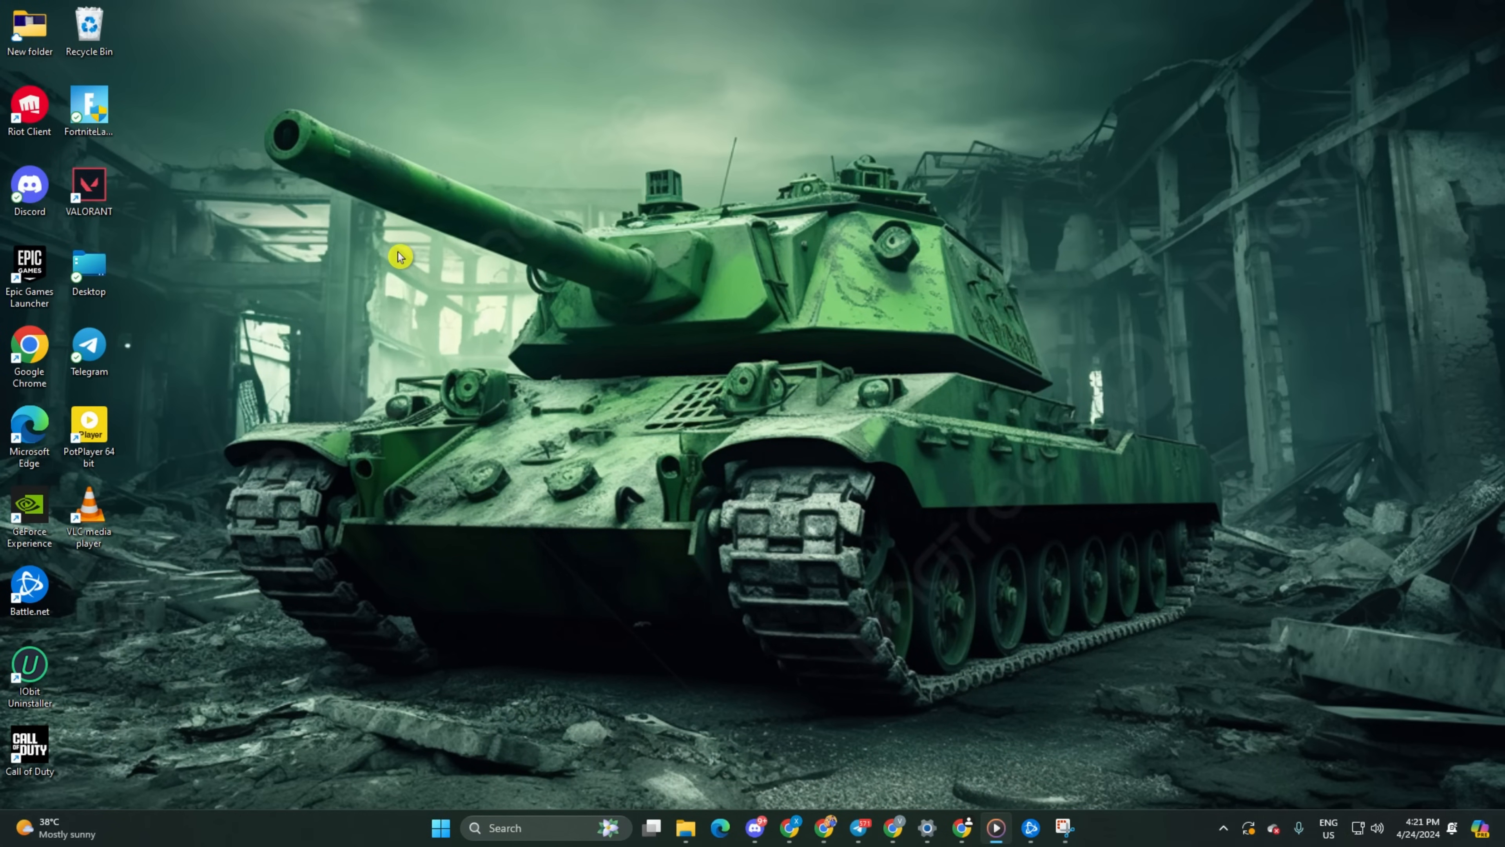
mouse_move(505, 257)
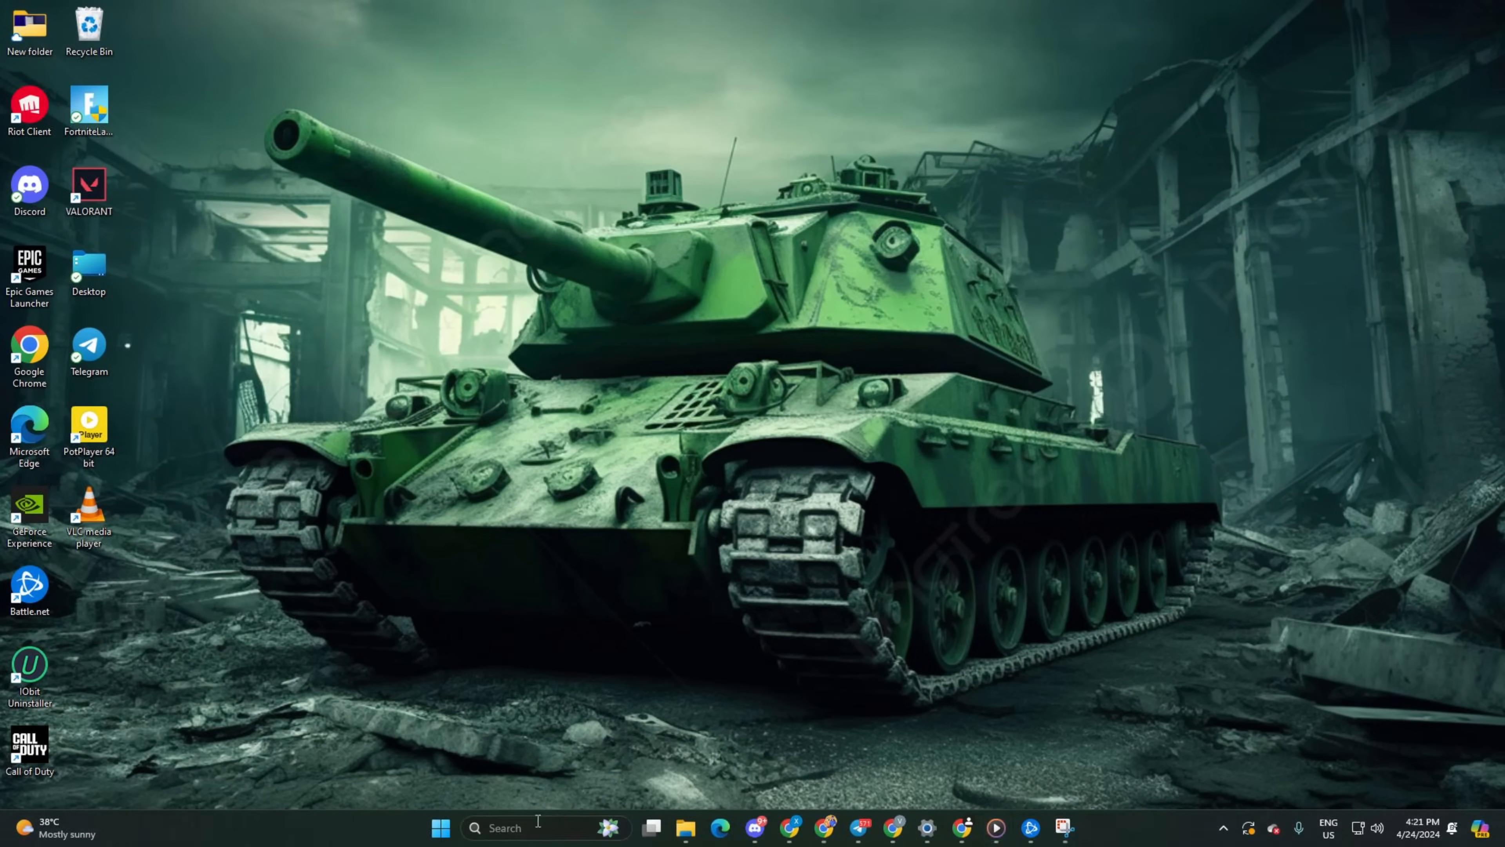
Reopen Command Prompt, ping 1.1.1.1 and 8.8.8.8, then launch Windows Settings
text(cmd)
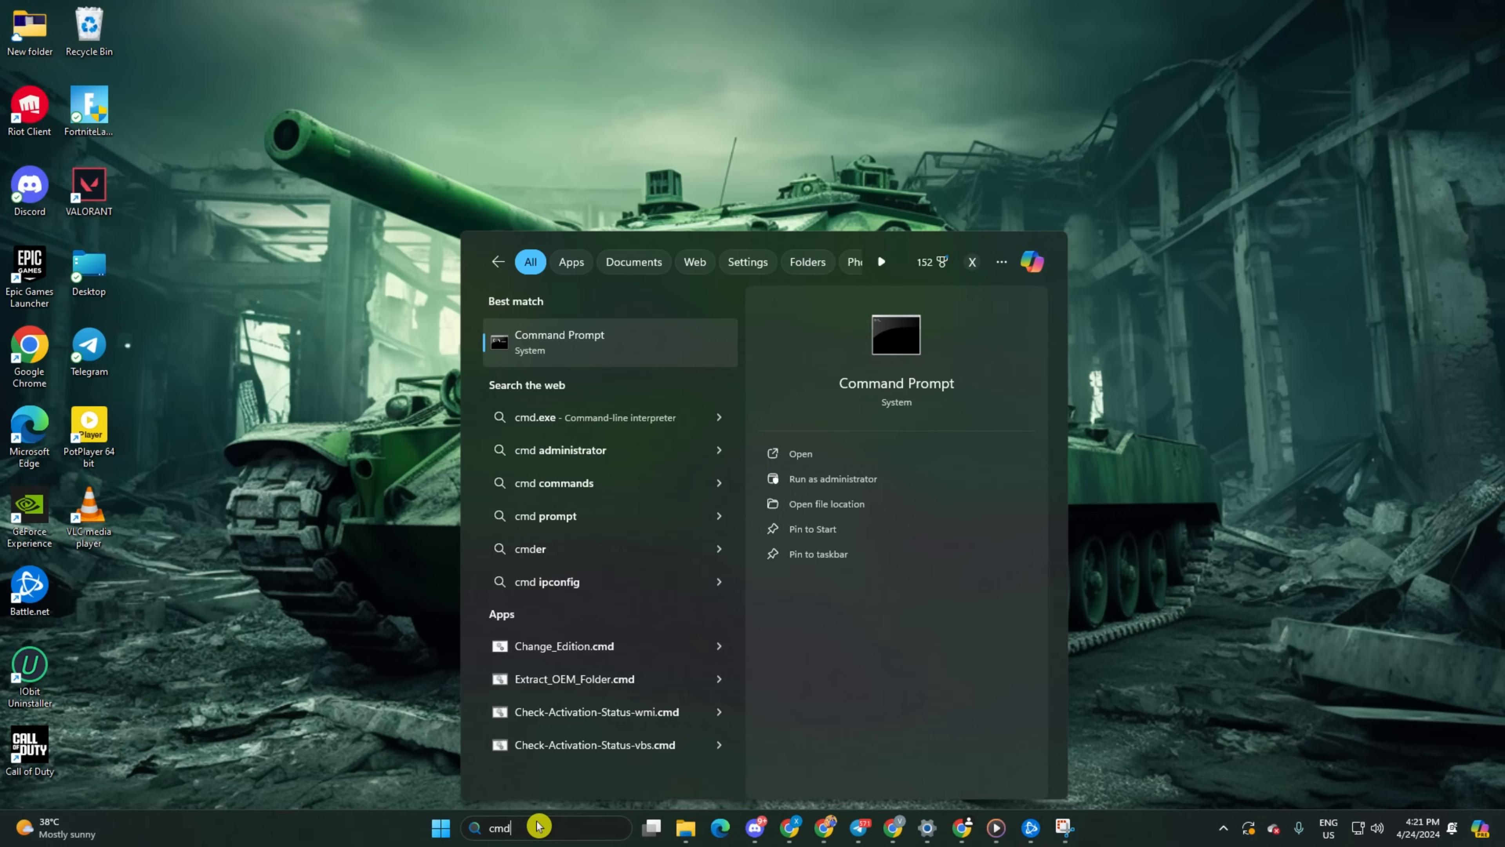
click(560, 342)
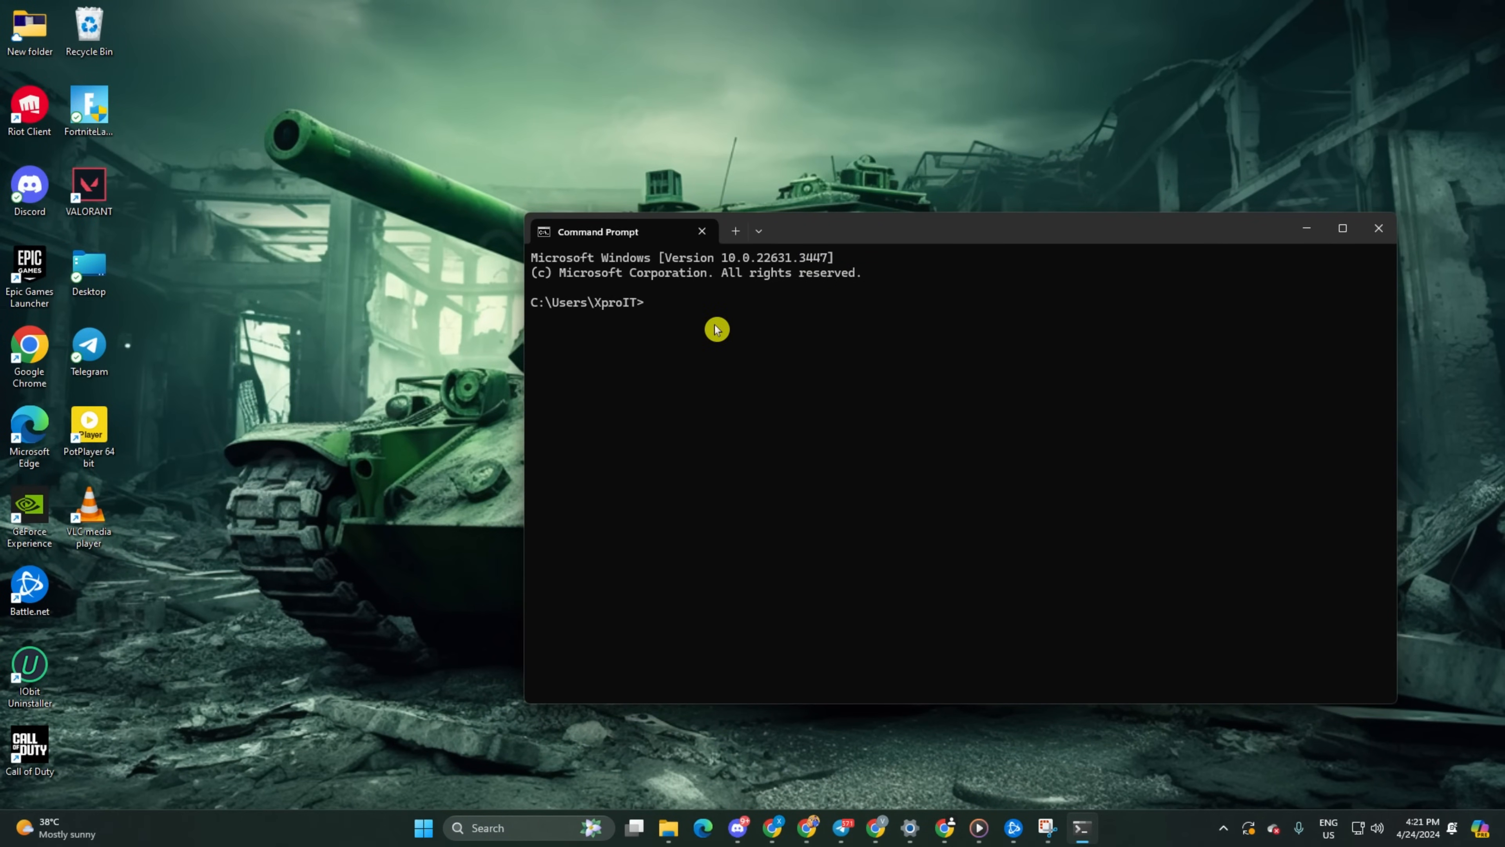
text(ping 1)
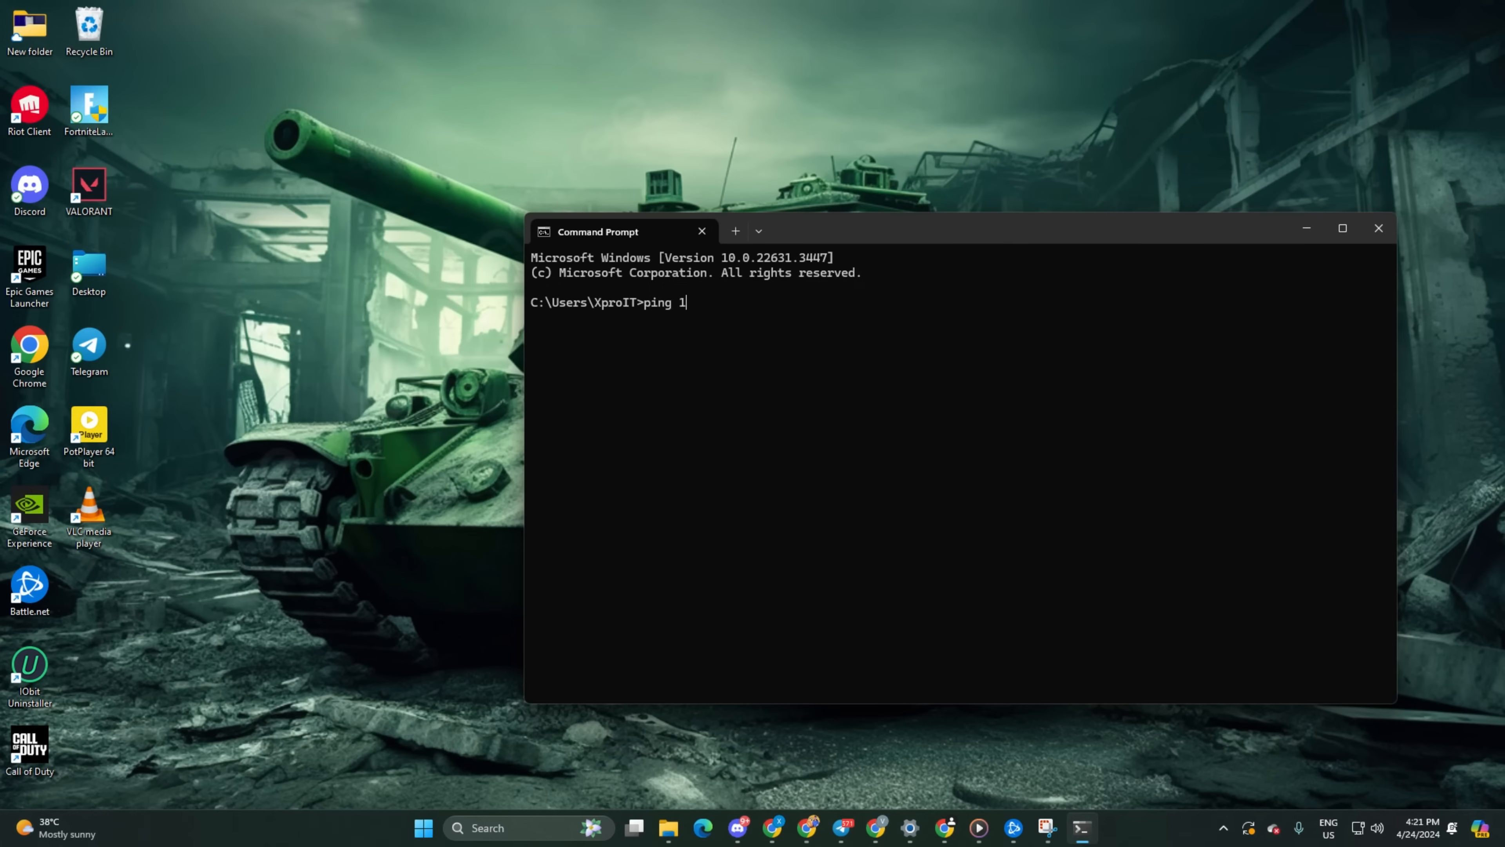
text(.1.1.1)
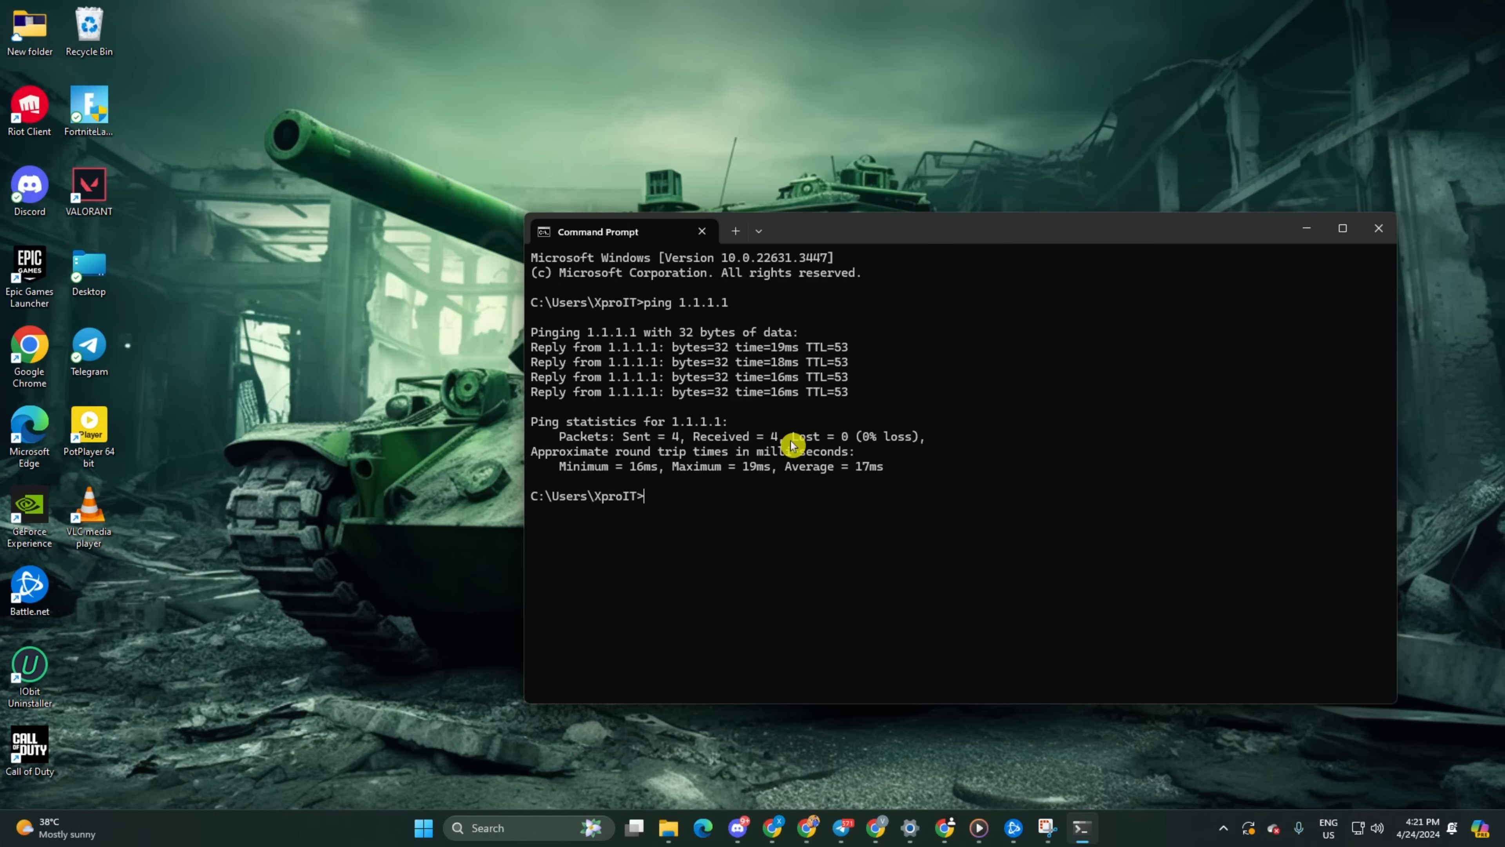
text(ping 8.8.8.8)
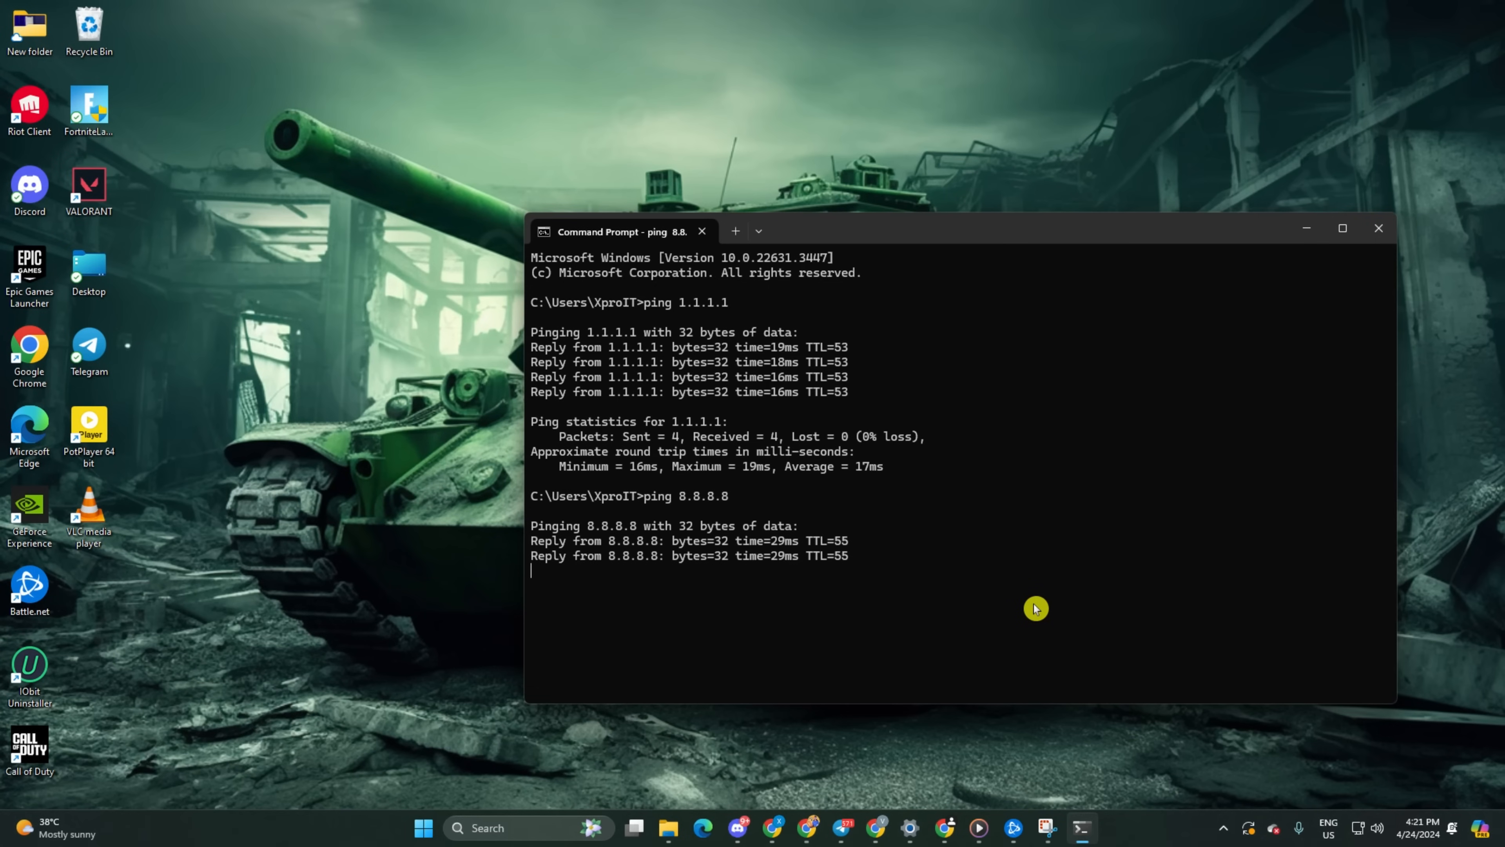
click(439, 828)
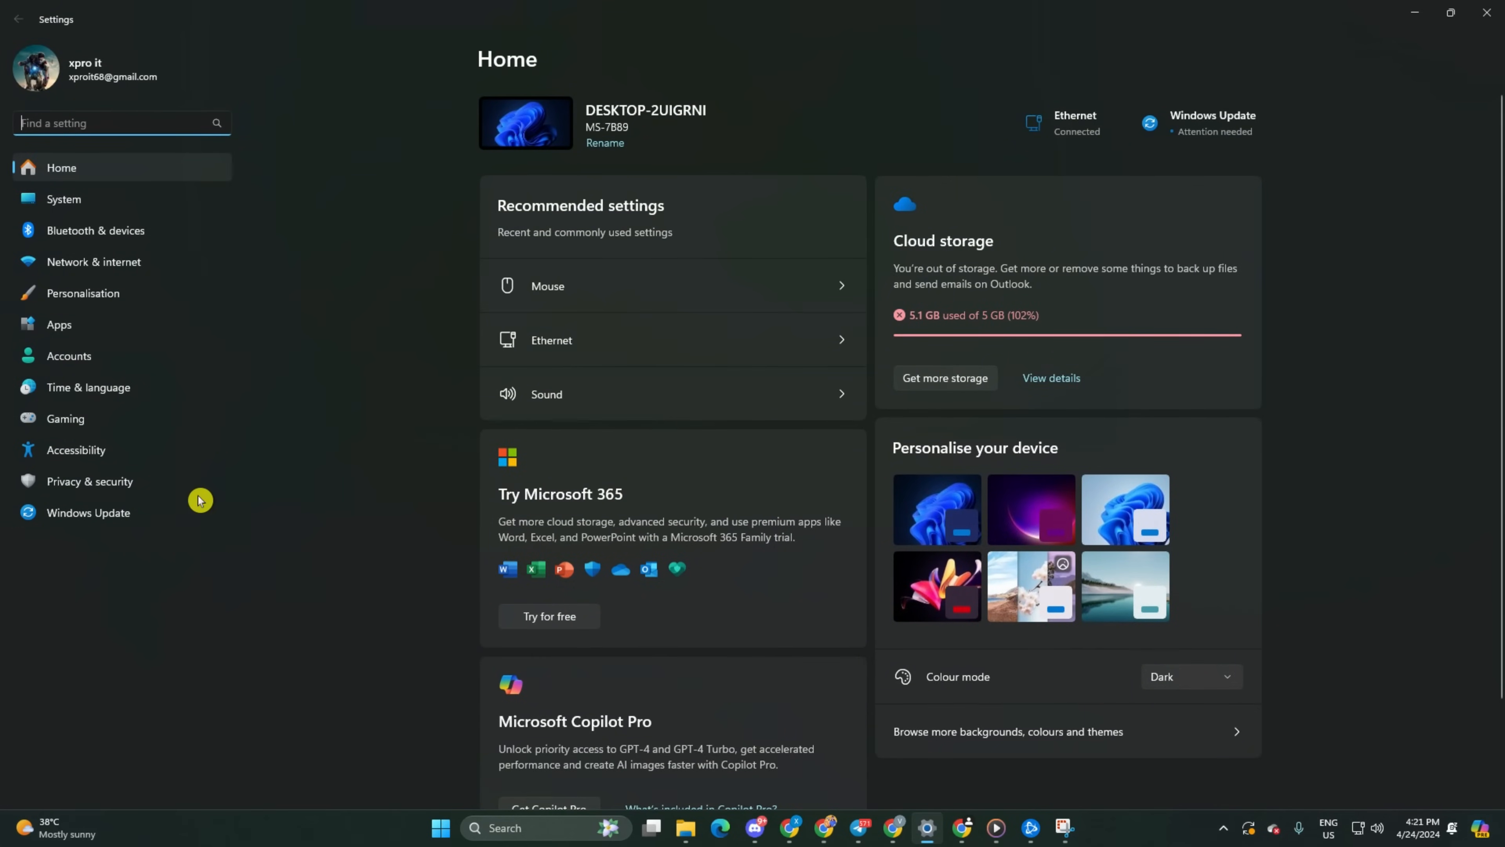
Open the Ethernet connection's details and start editing its DNS server assignment
click(551, 340)
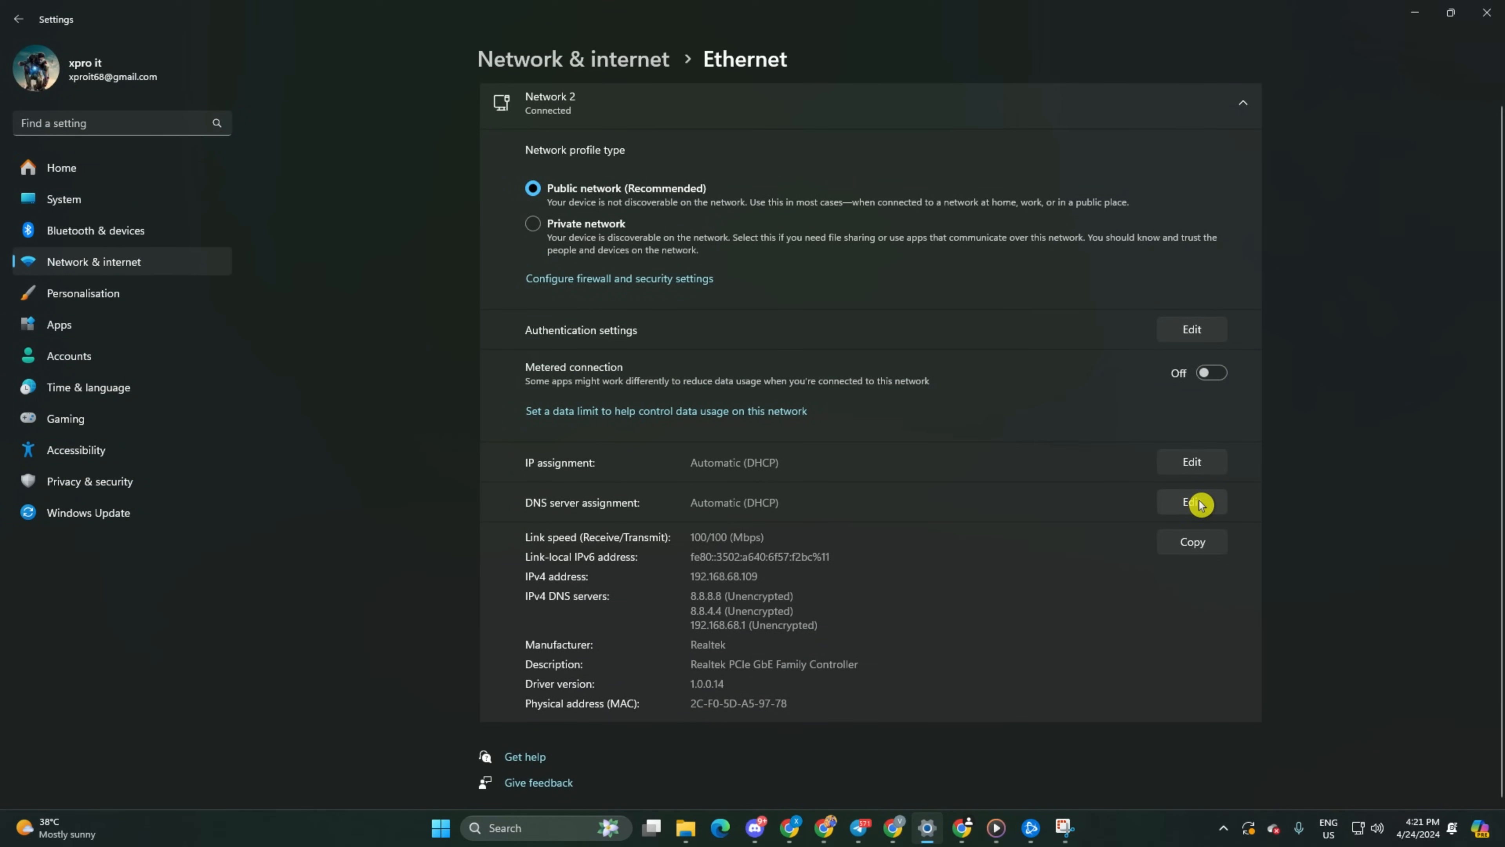
click(1191, 502)
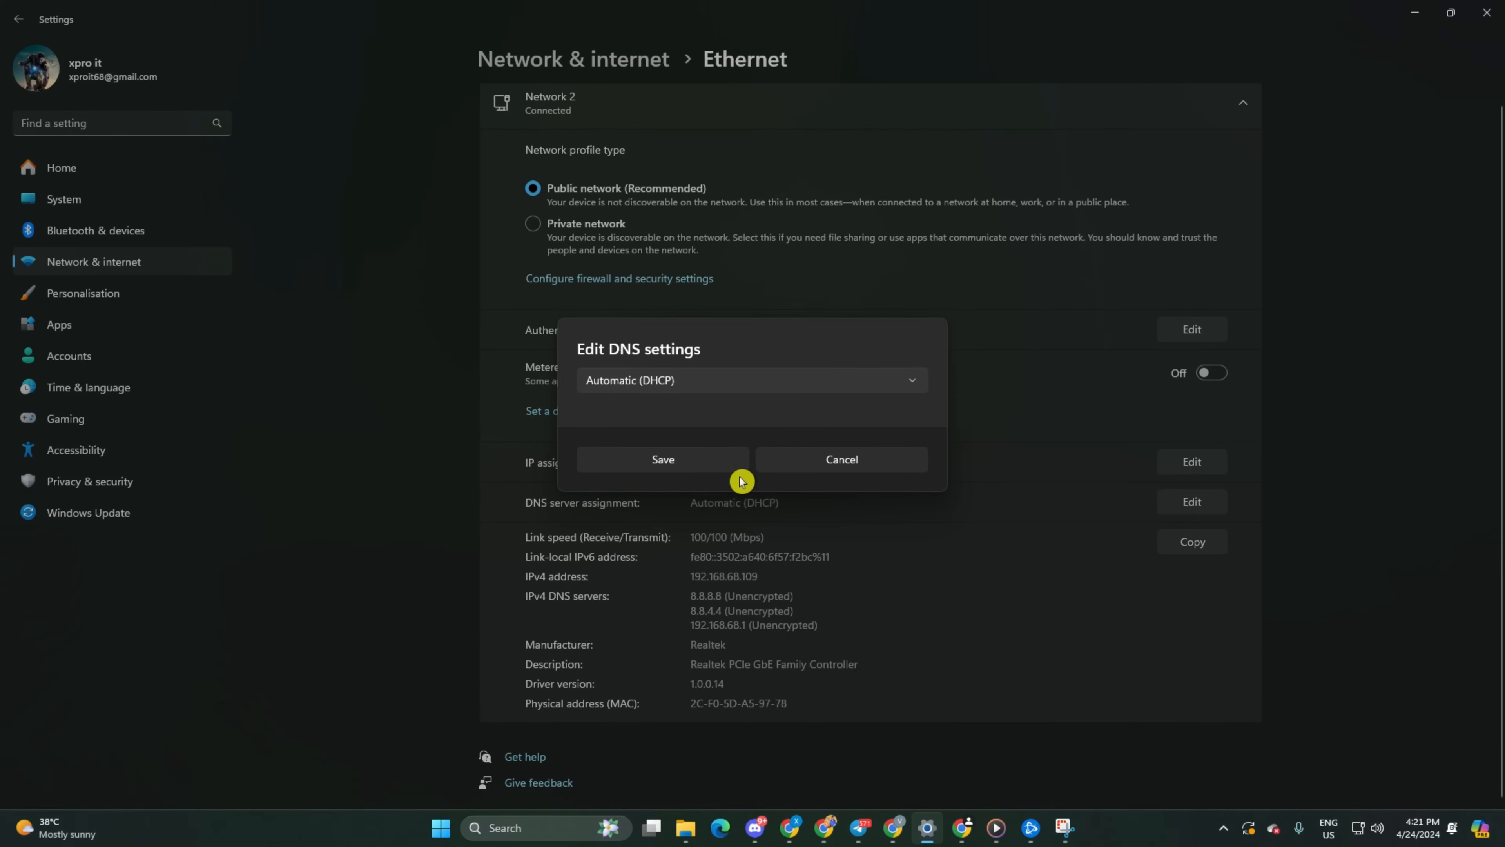
Switch DNS assignment to Manual with IPv4 on and begin entering 1.0.0.1 as preferred DNS
click(752, 380)
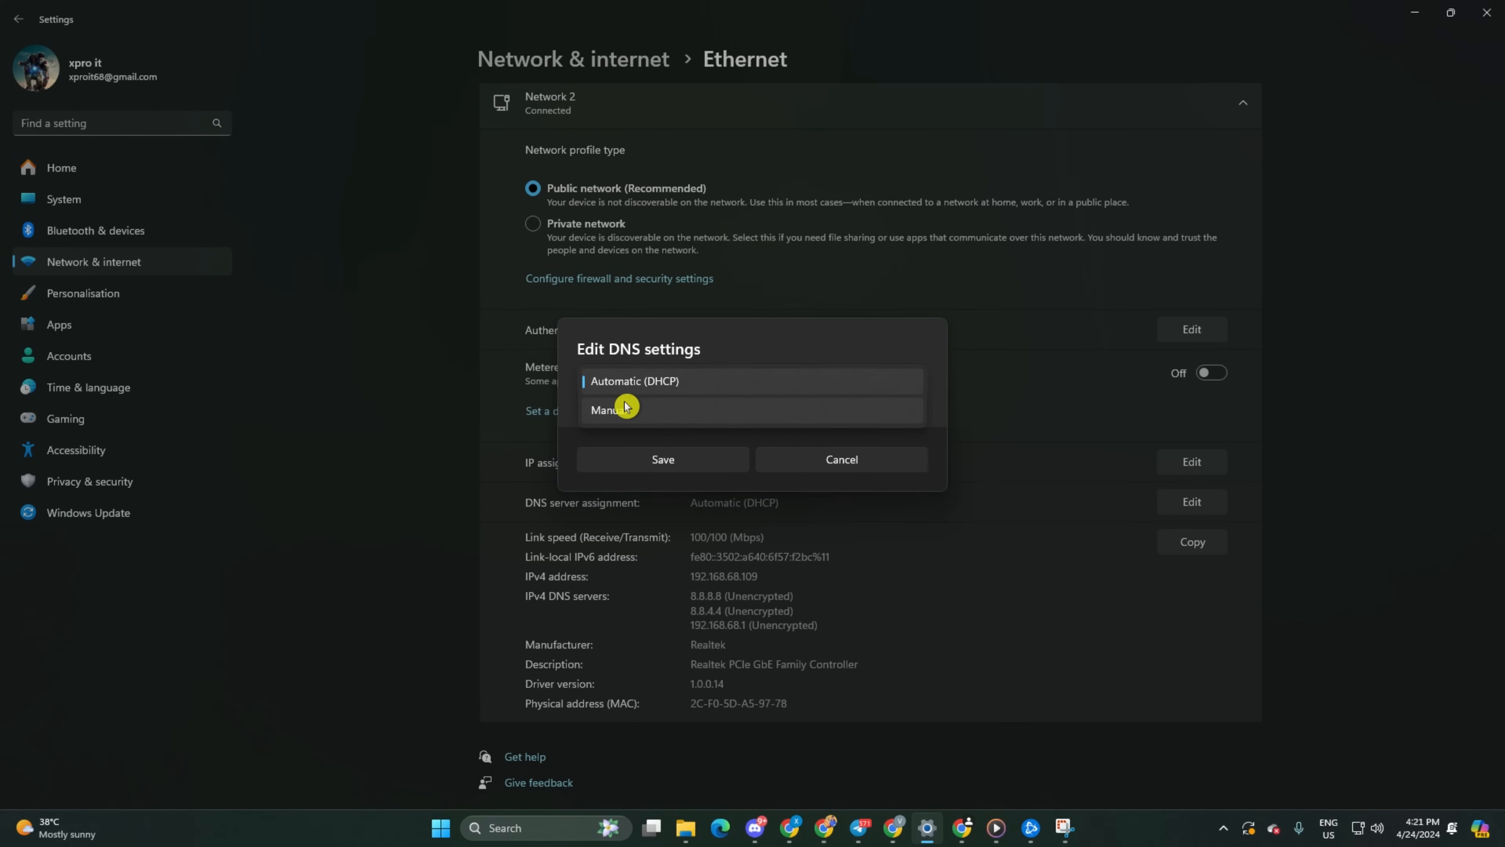
click(611, 409)
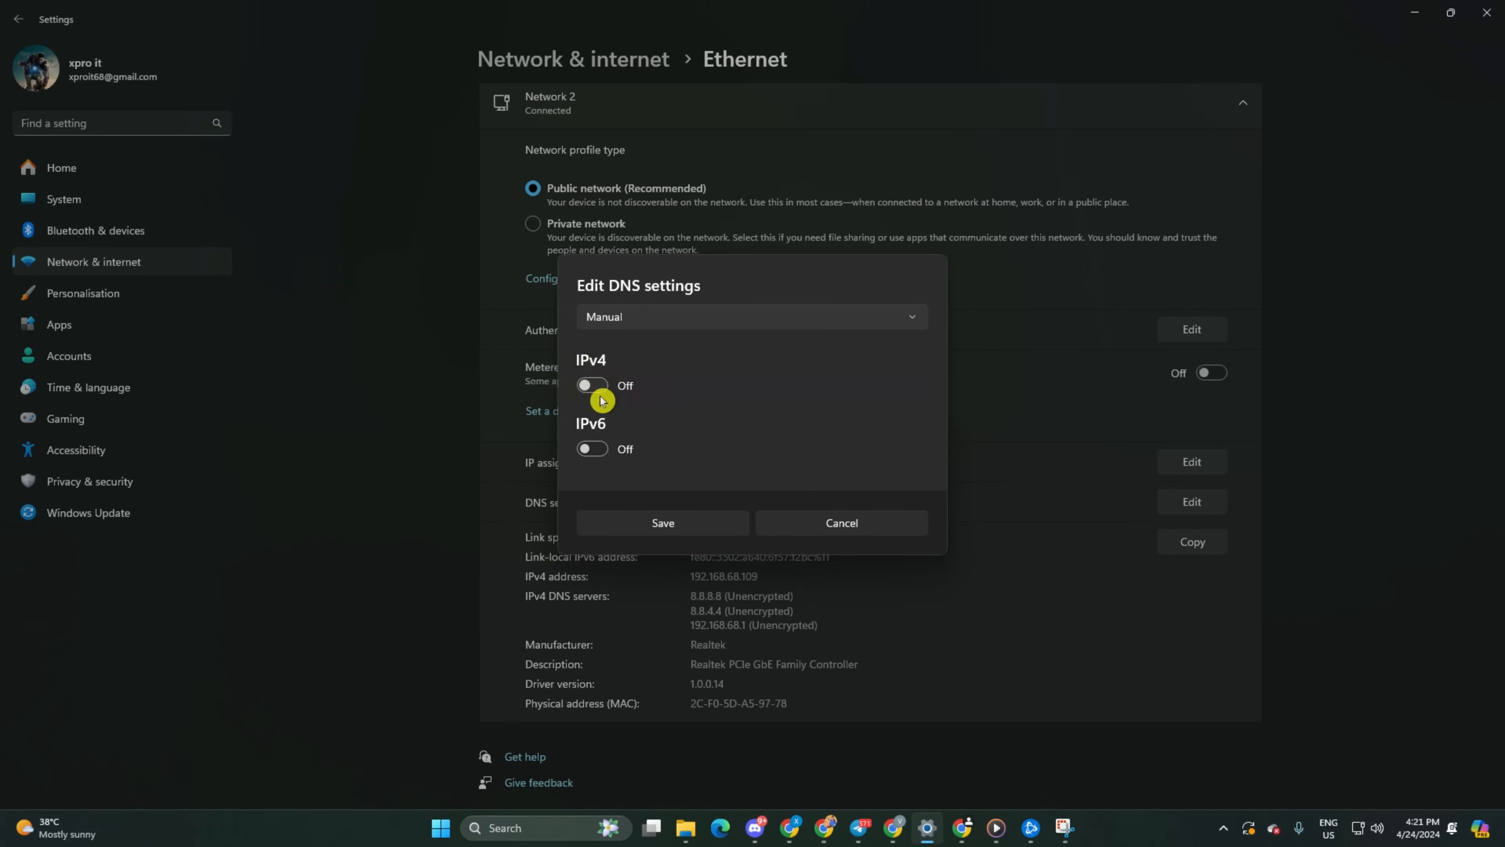
click(591, 385)
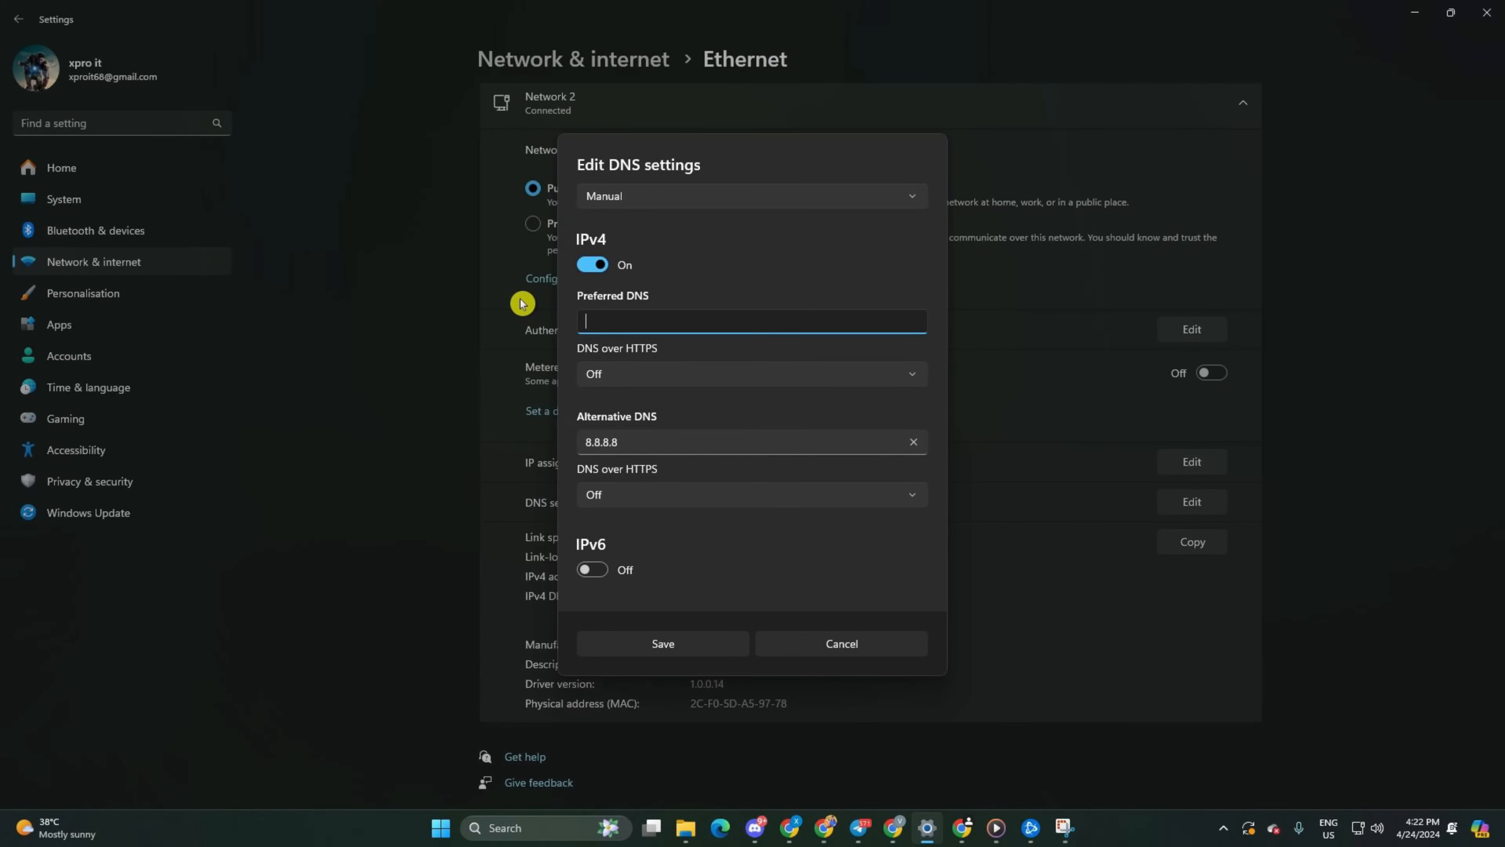
text(1.0.0.1)
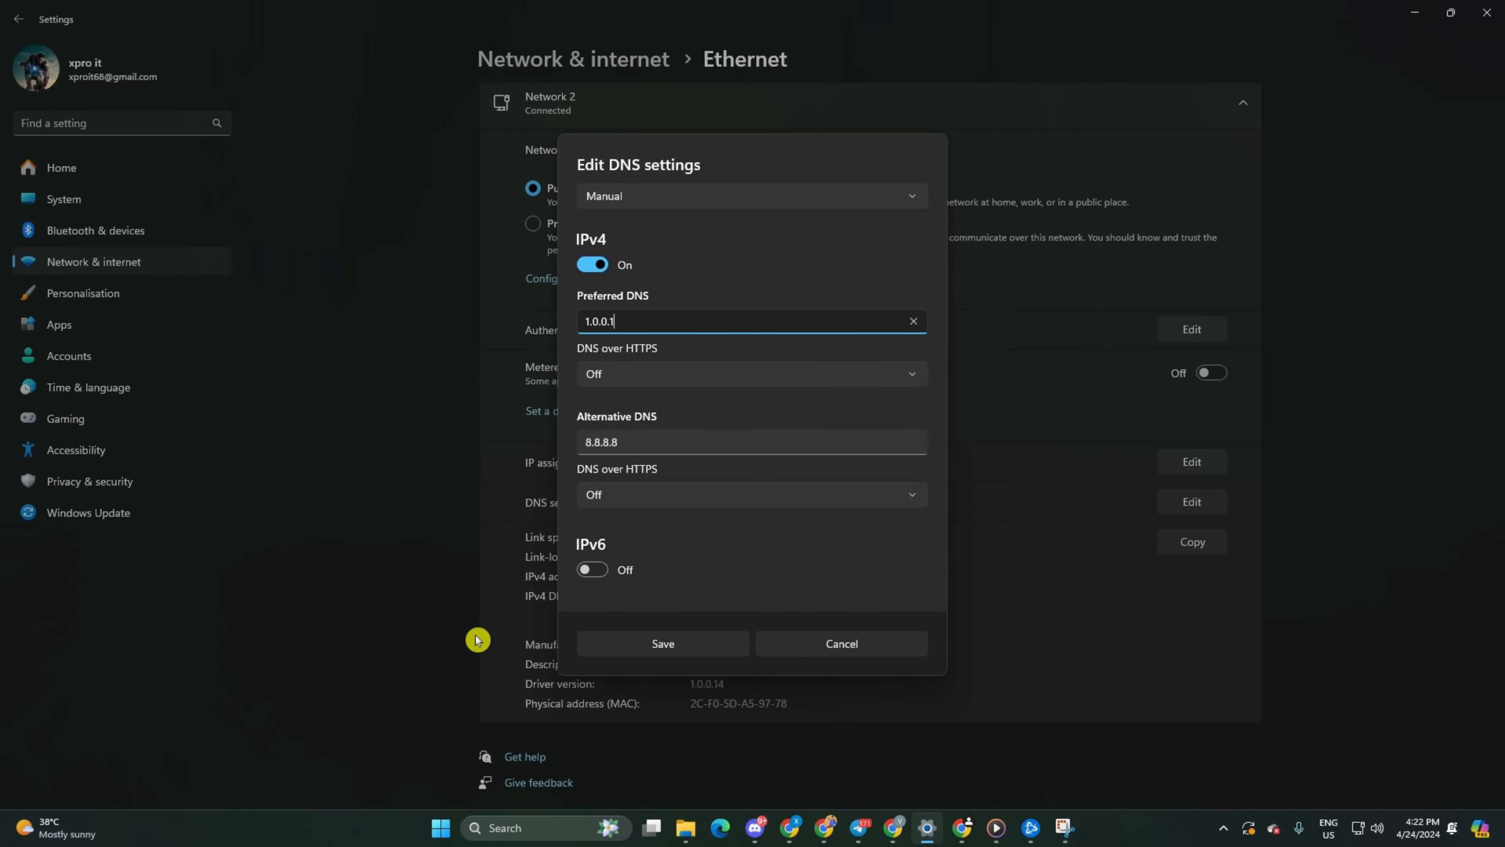
mouse_move(488, 667)
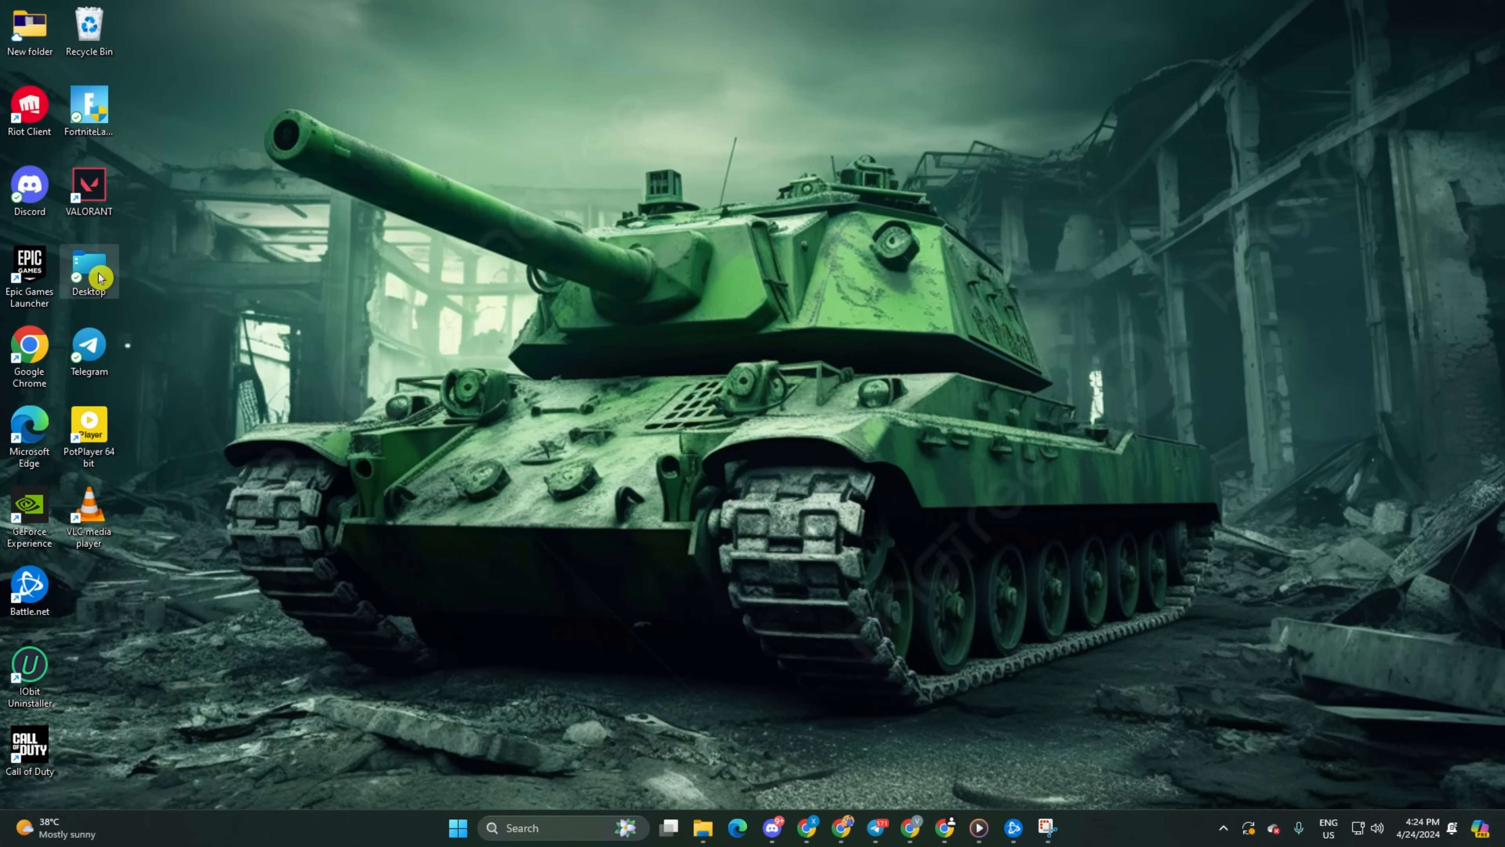
Navigate Desktop > Documents > Call of Duty and bring up actions for the players folder
double_click(88, 272)
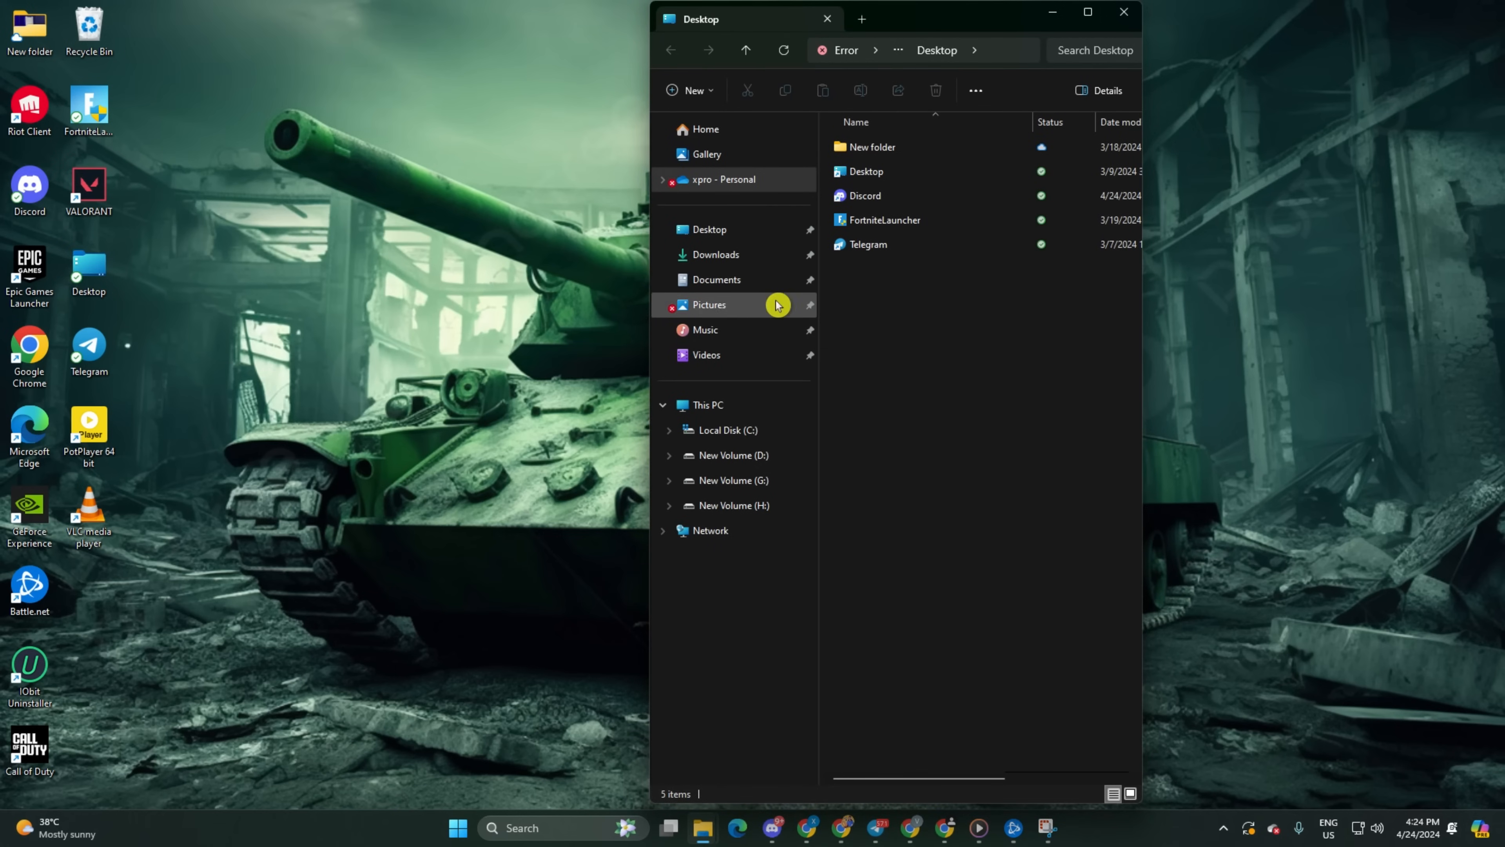
click(715, 279)
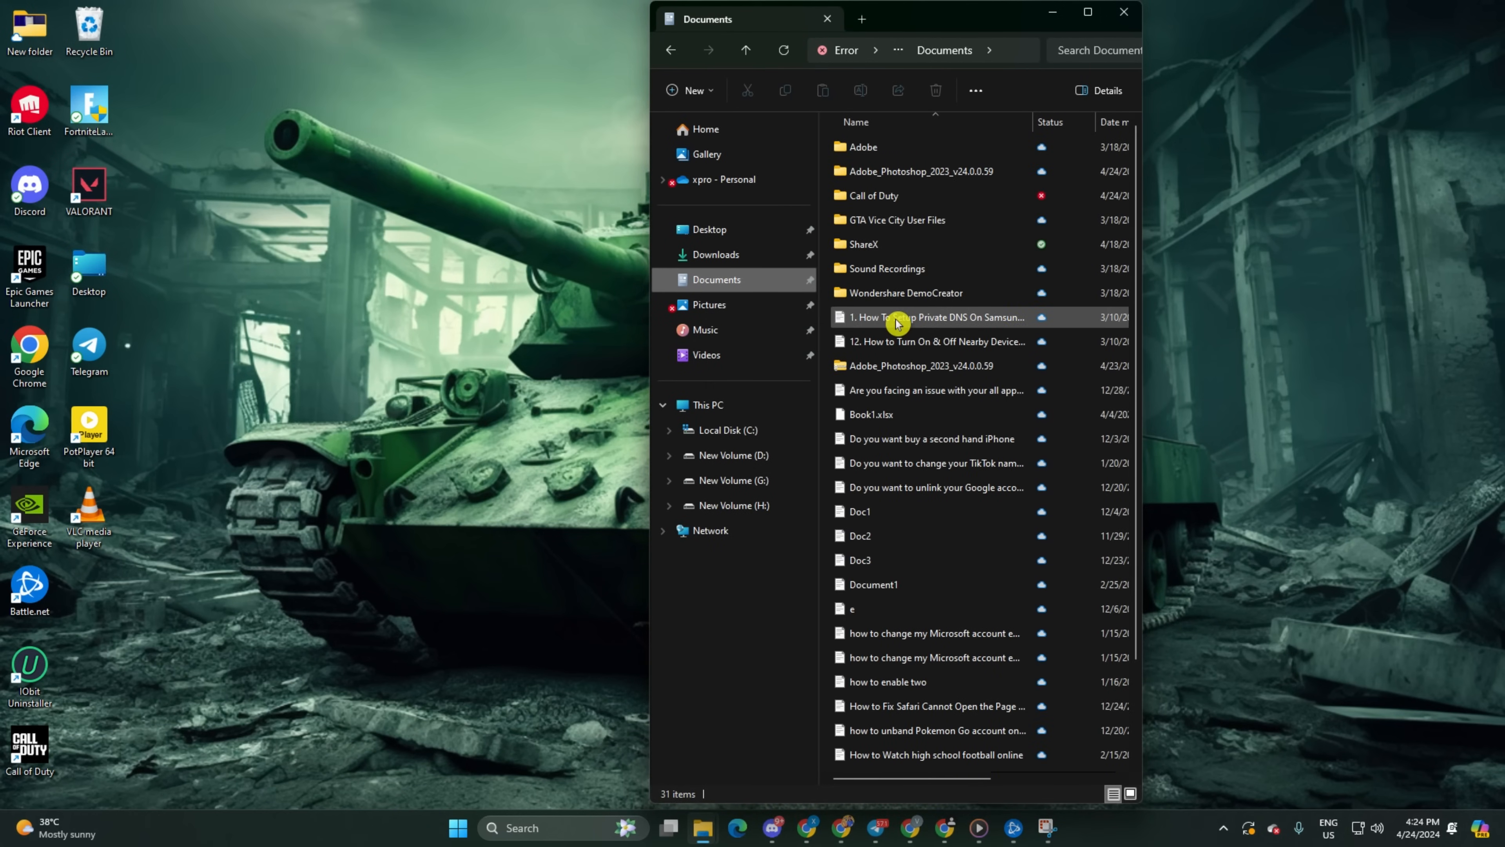
double_click(875, 195)
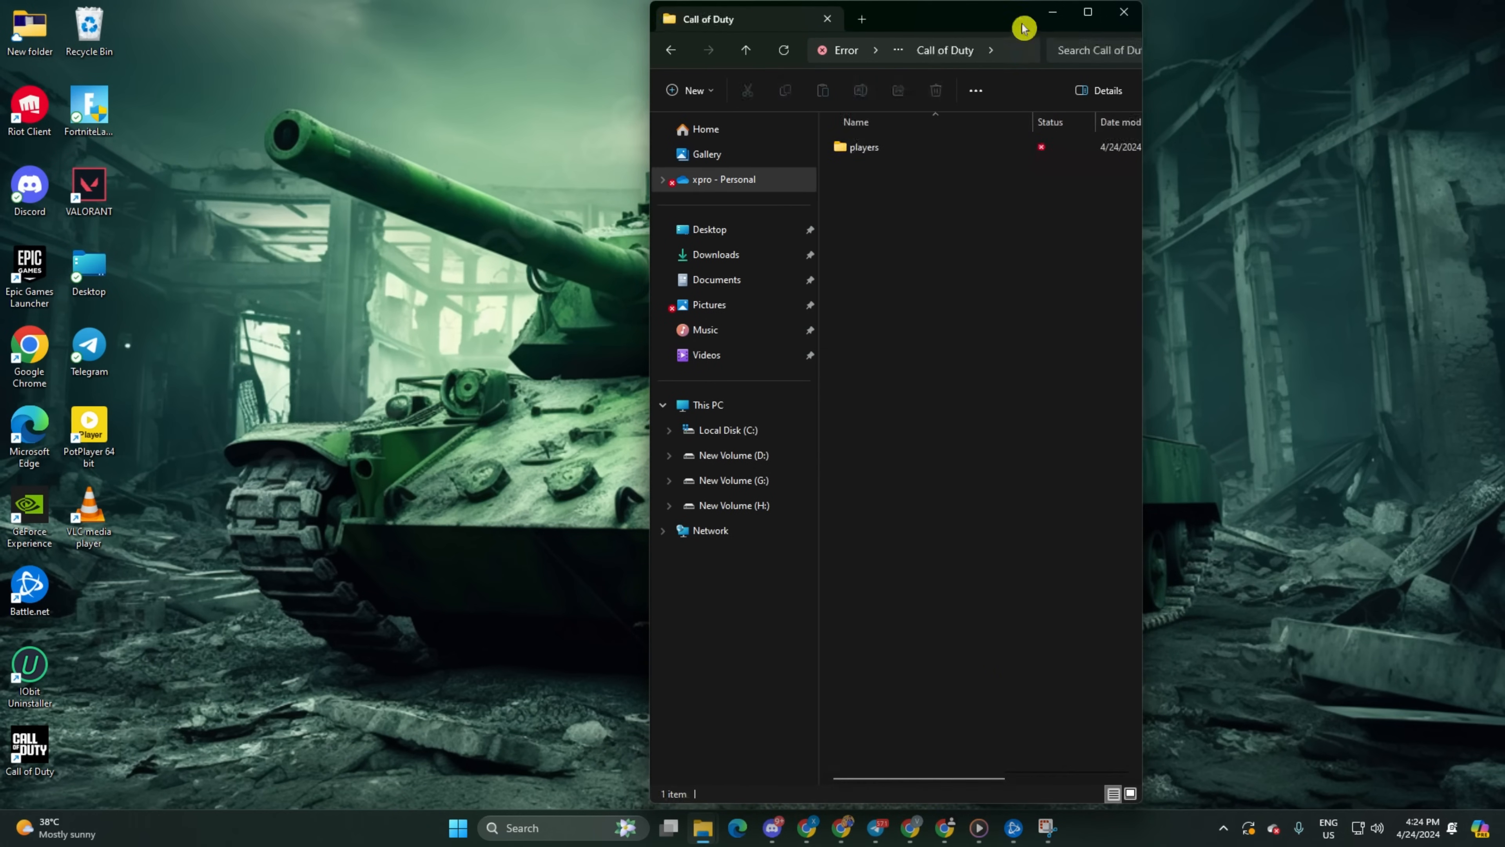
right_click(758, 226)
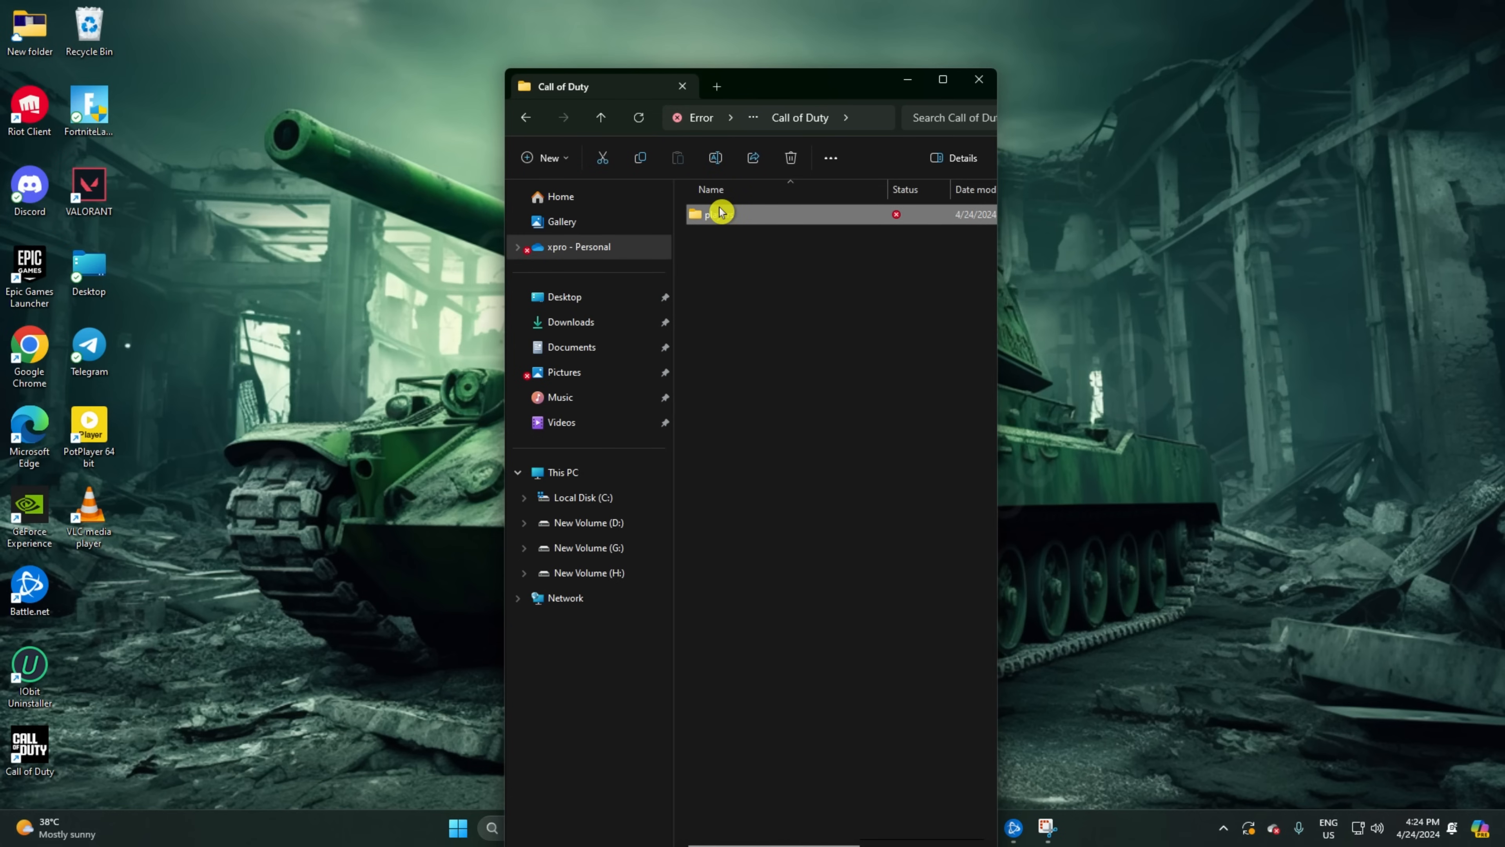
mouse_move(869, 222)
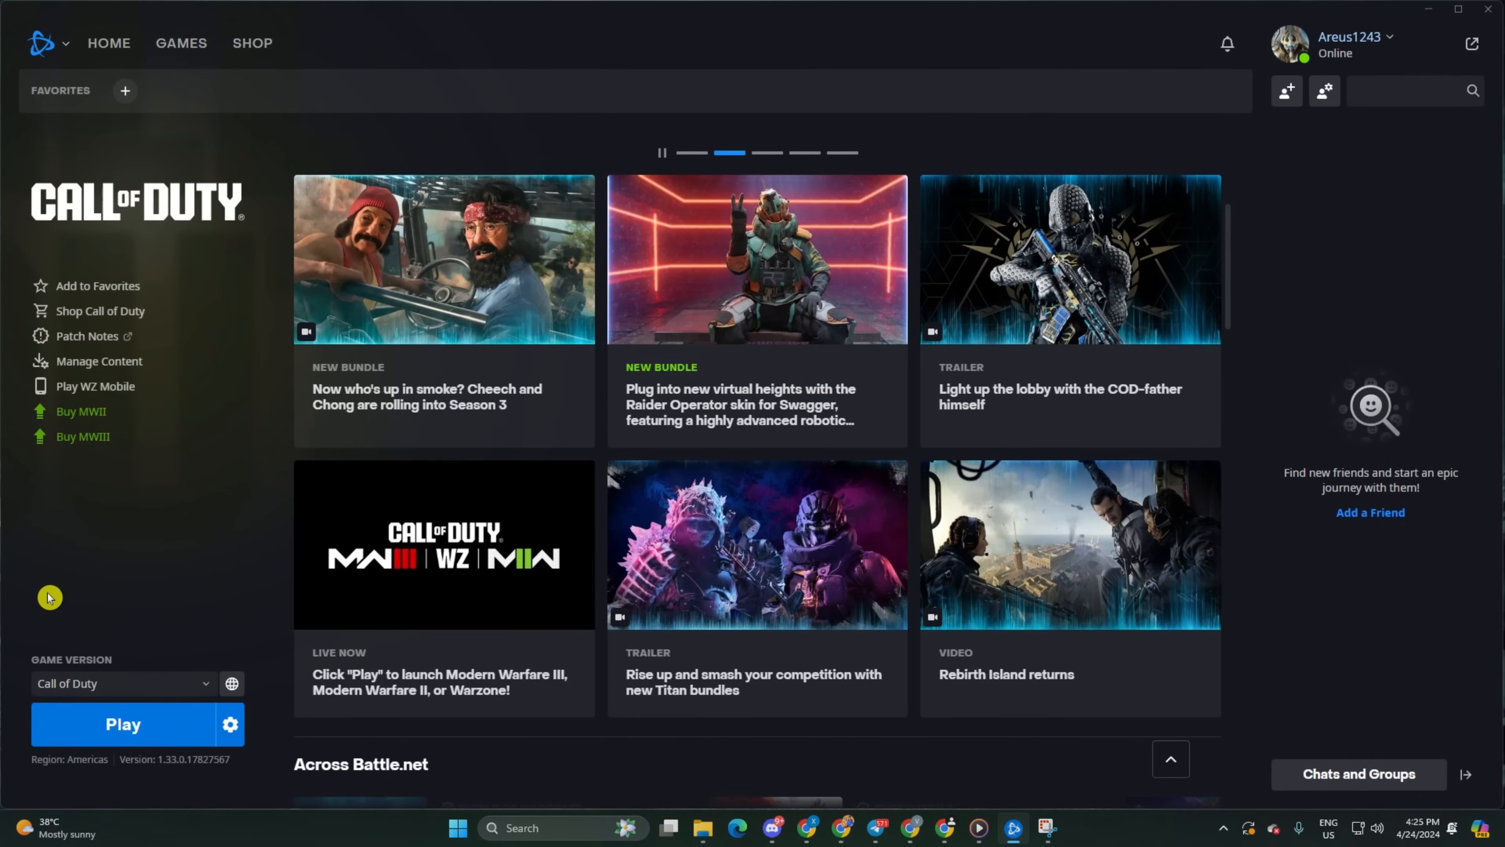
mouse_move(751, 8)
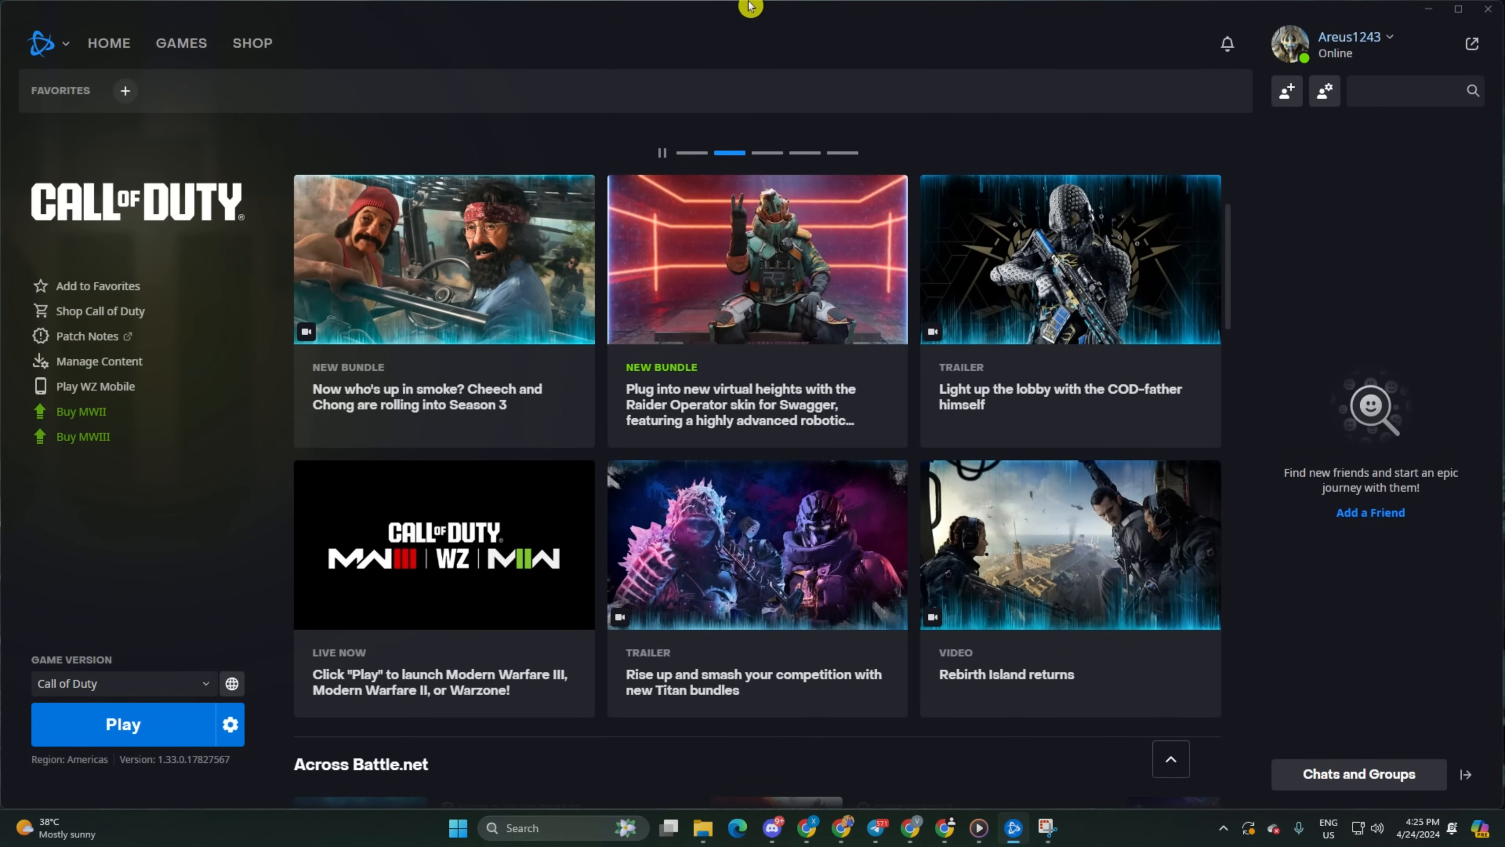